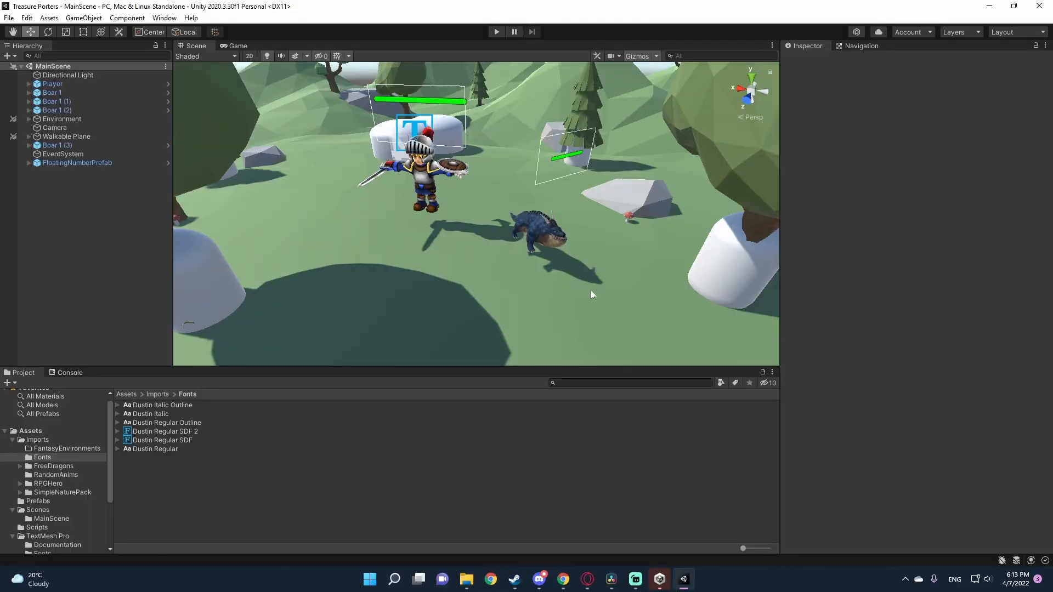
mouse_move(496, 46)
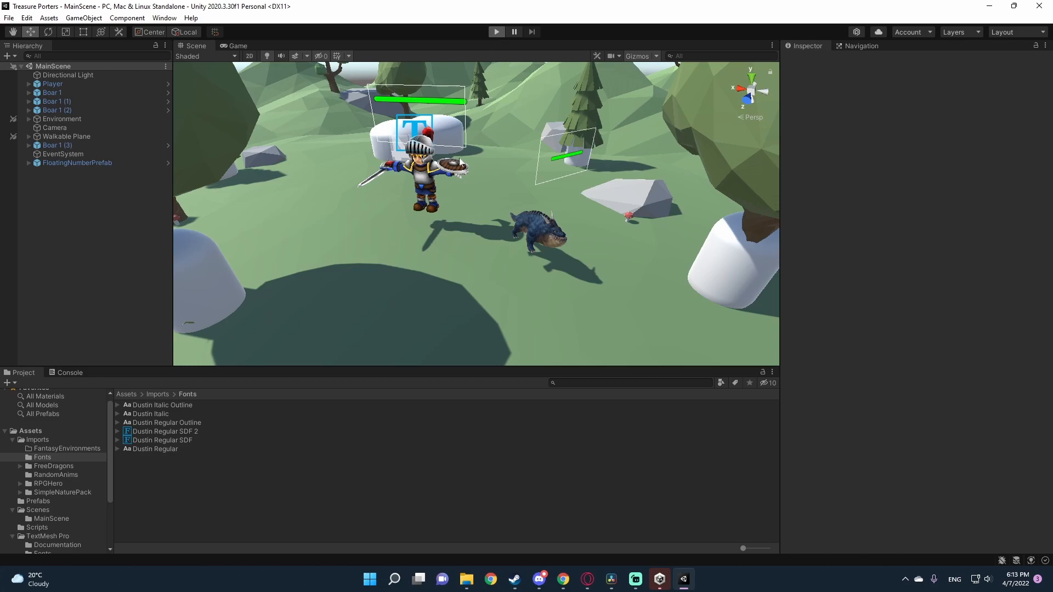
Preview the finished MainScene before starting the new SampleScene with a plane.
click(495, 32)
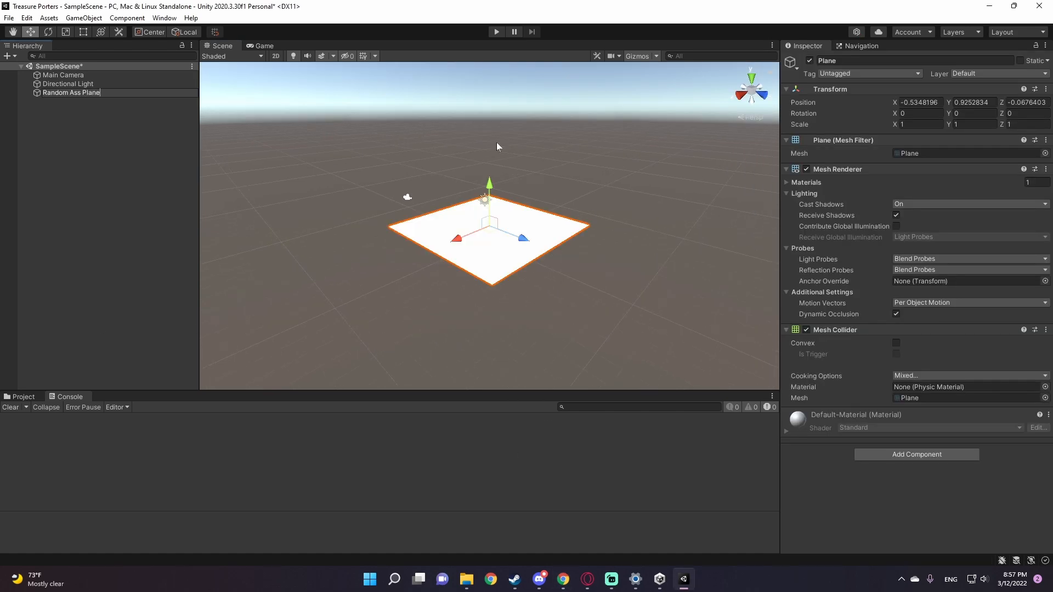
Add the Player capsule, check the Directional Light and aim the Main Camera down at it (Y 9.45, Z -6.06, rot X 55).
click(70, 93)
text(Player)
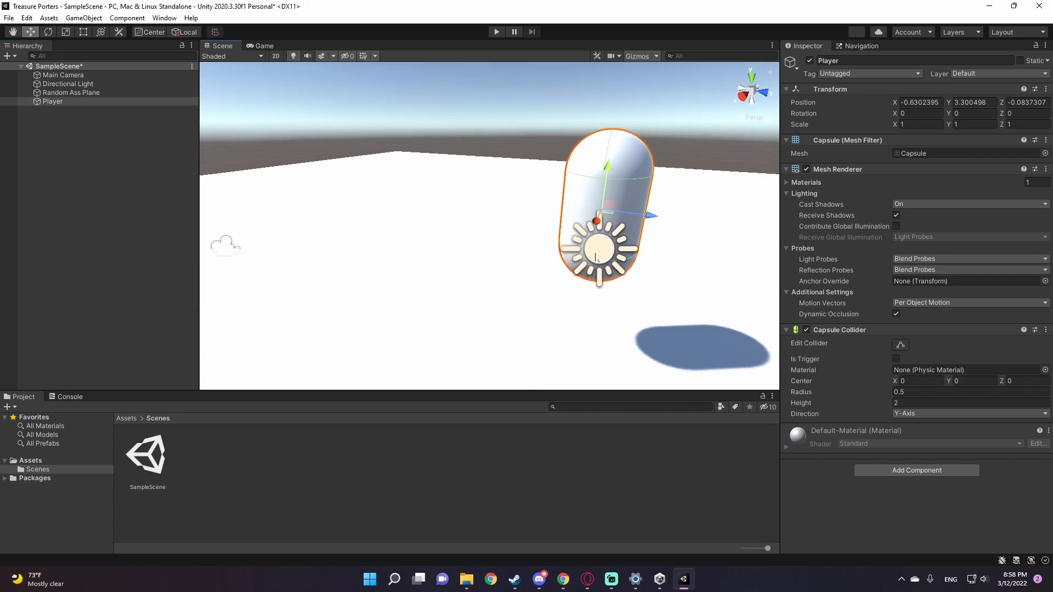
click(67, 84)
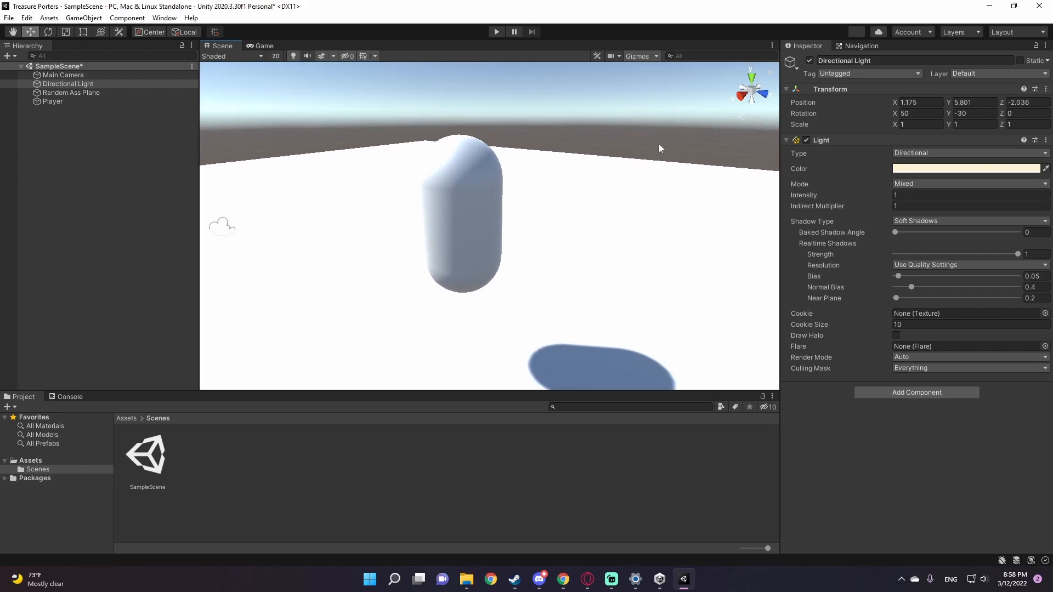
click(51, 101)
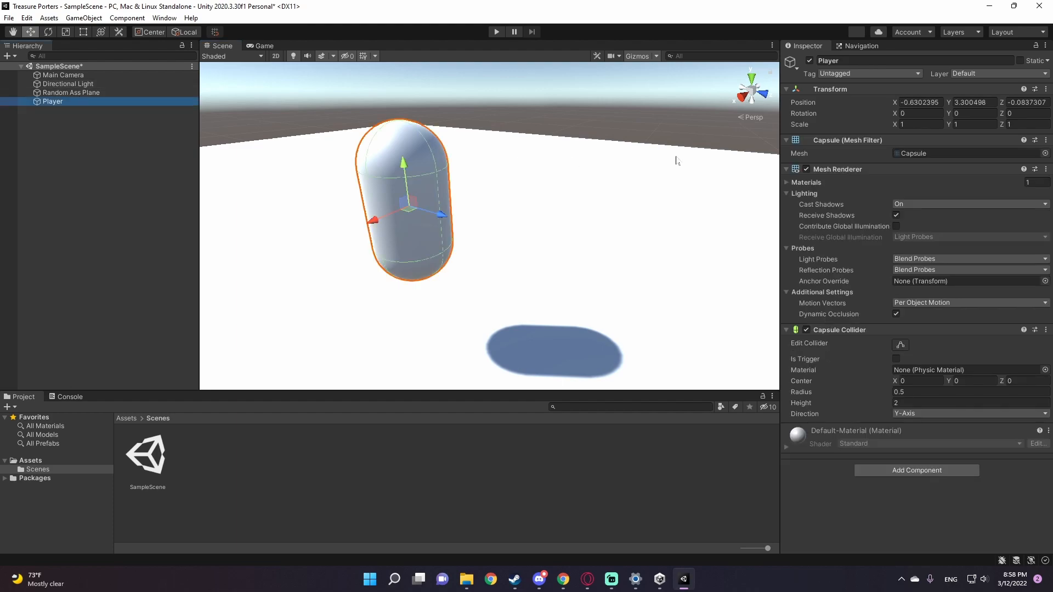
mouse_move(498, 221)
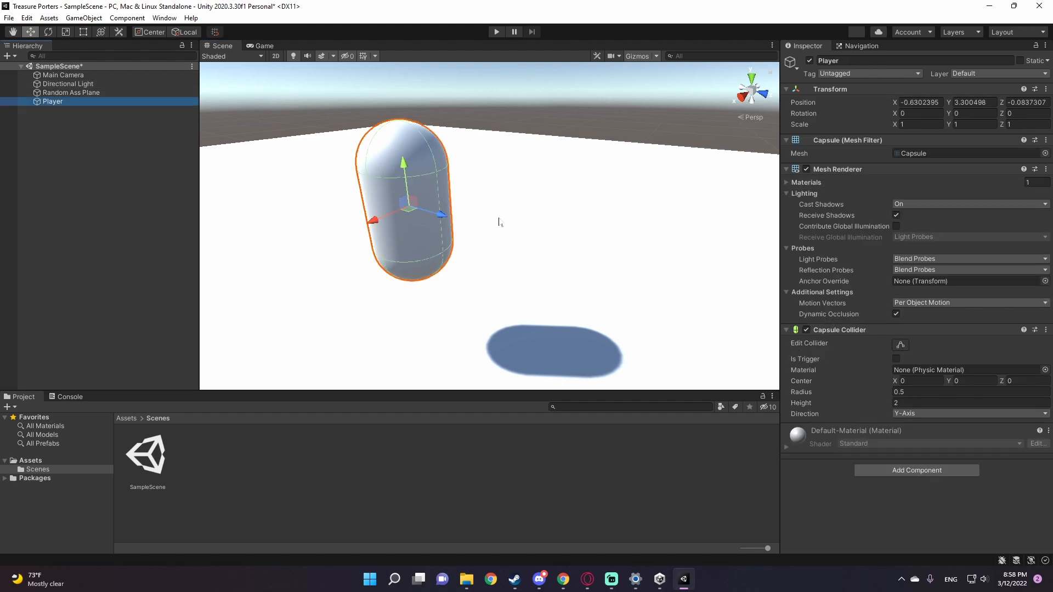
click(64, 75)
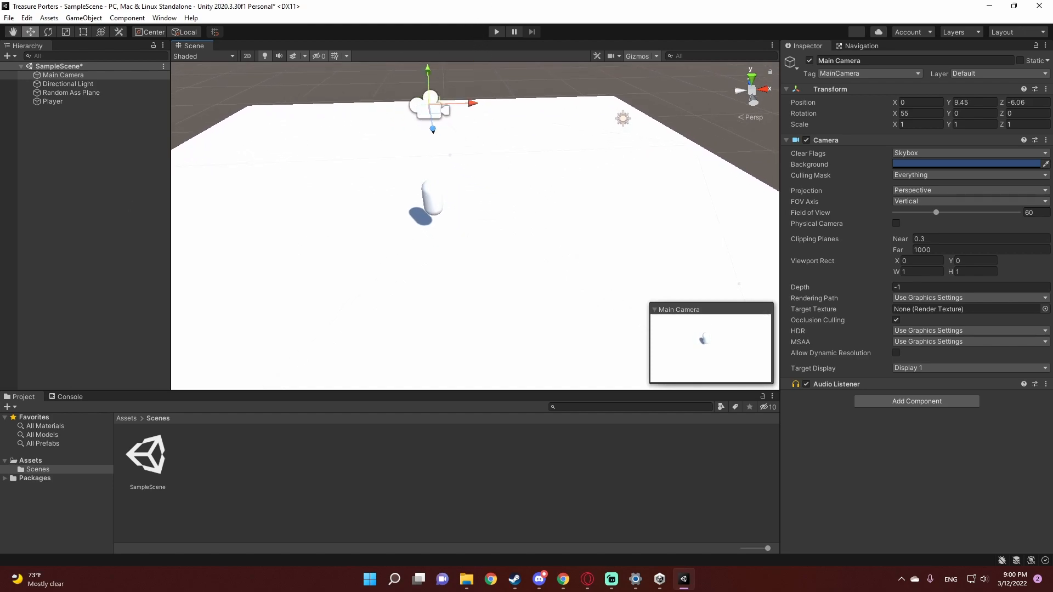
click(163, 17)
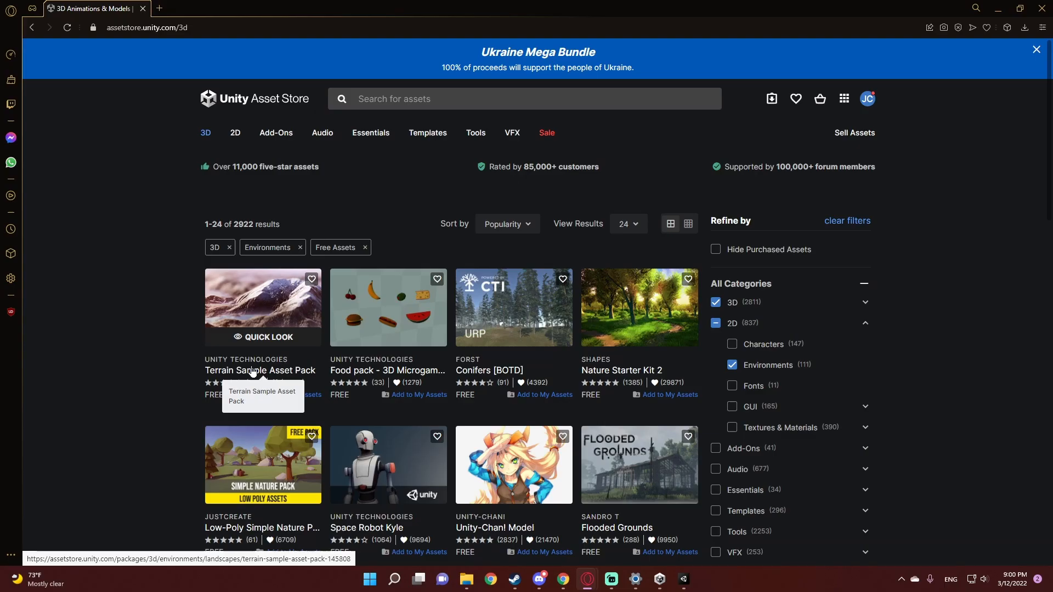
Open the Terrain Sample Asset Pack page and add the free pack to My Assets.
click(261, 372)
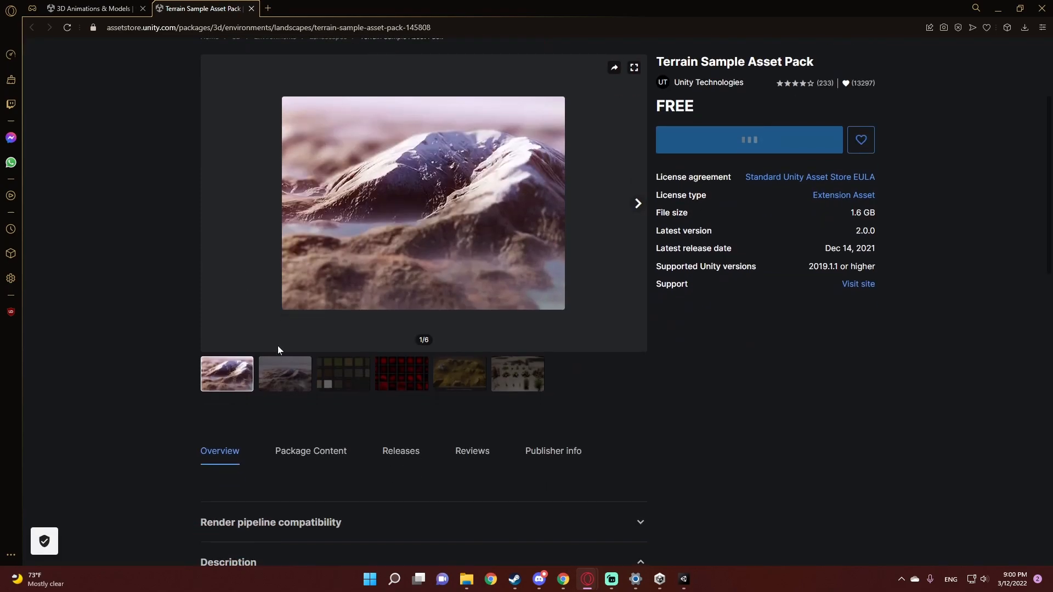
click(401, 374)
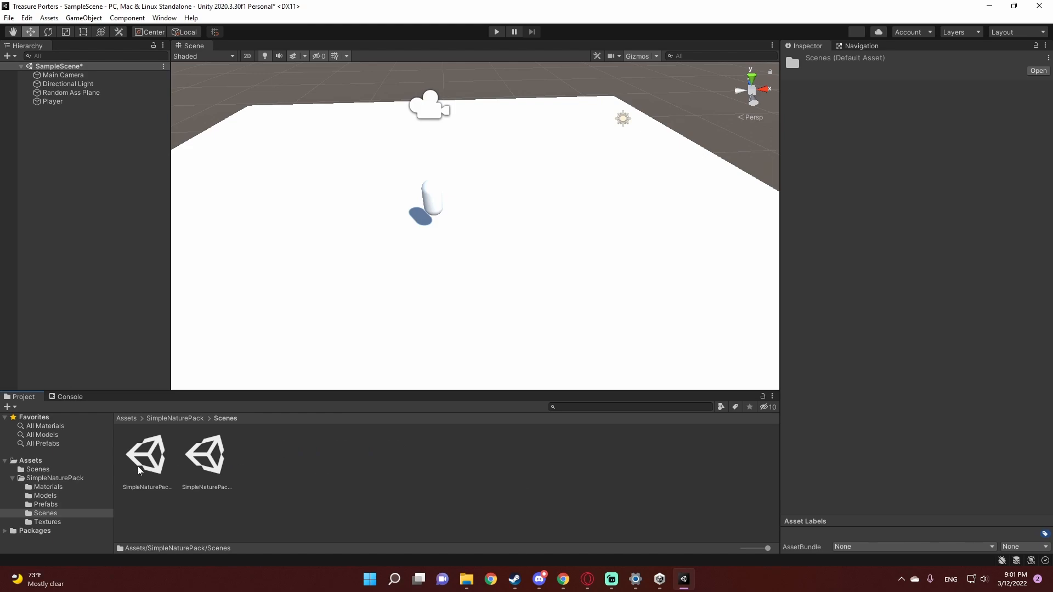
Open the SimpleNaturePack_Demo scene and lower its Camera to Position Y 5.73.
double_click(145, 453)
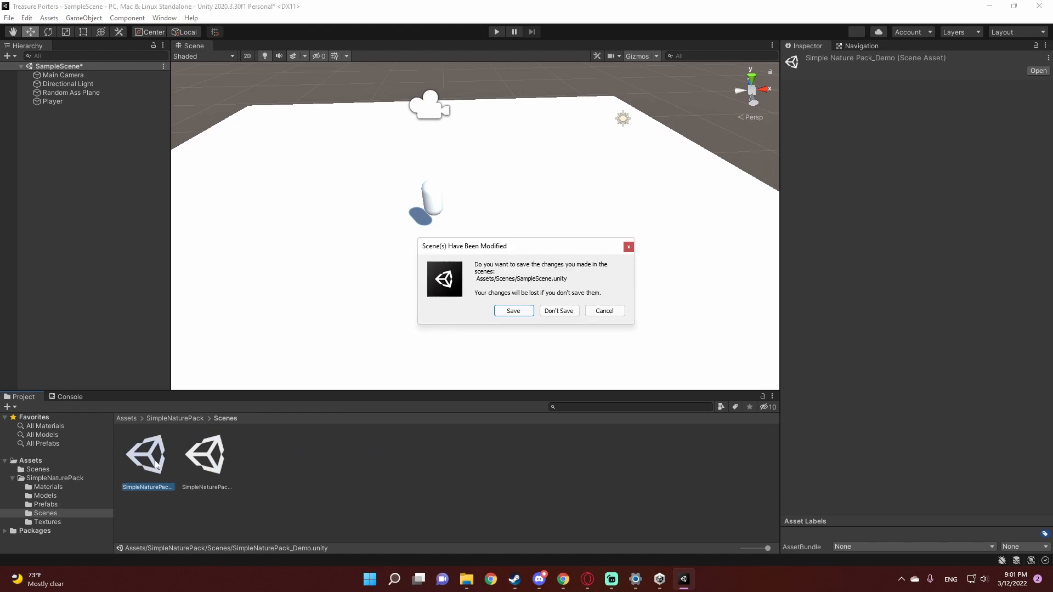
click(558, 311)
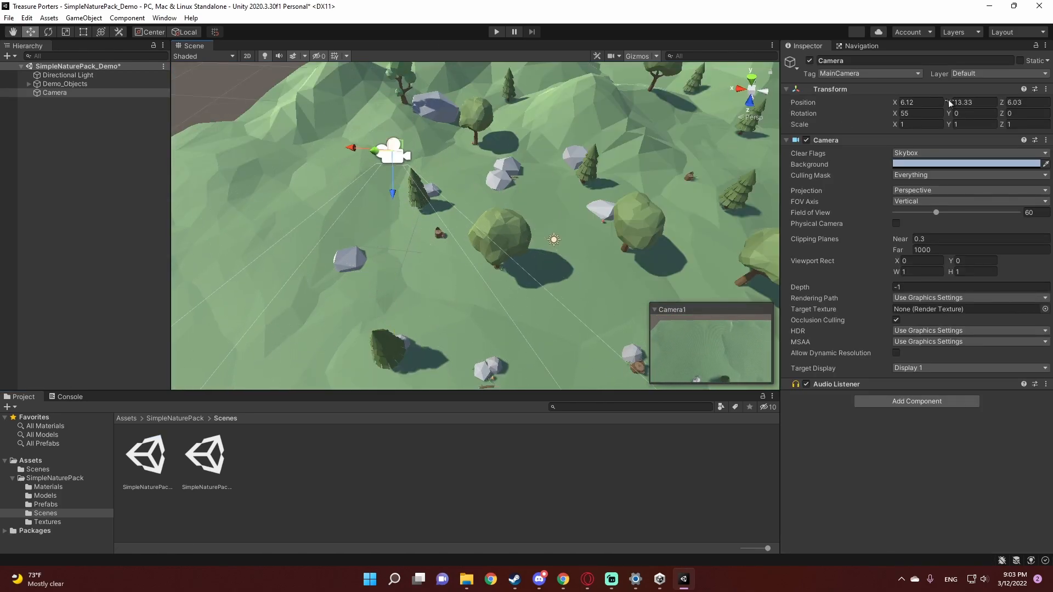
click(918, 101)
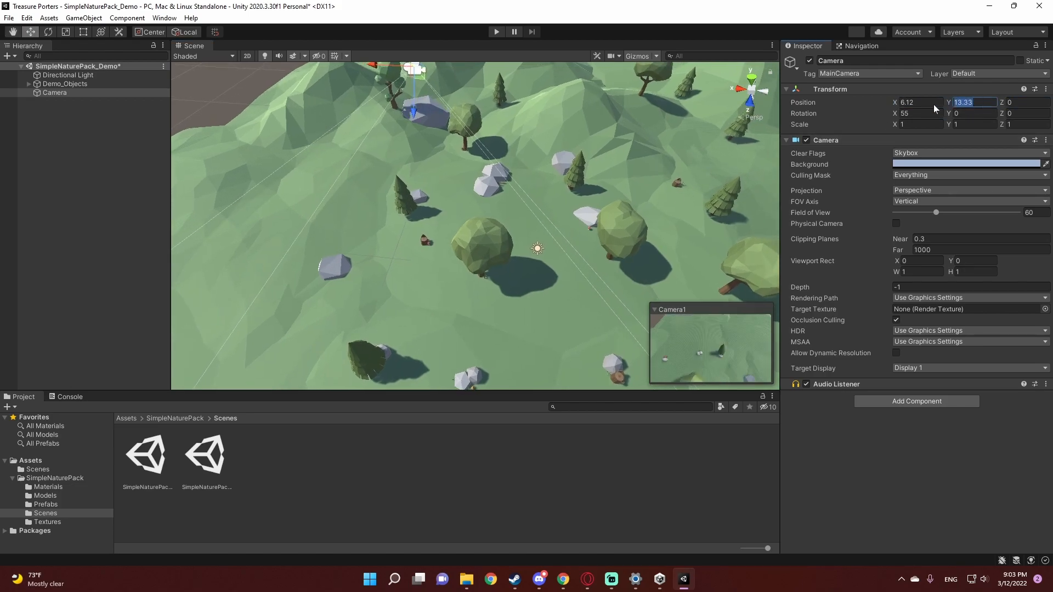
text(5.73)
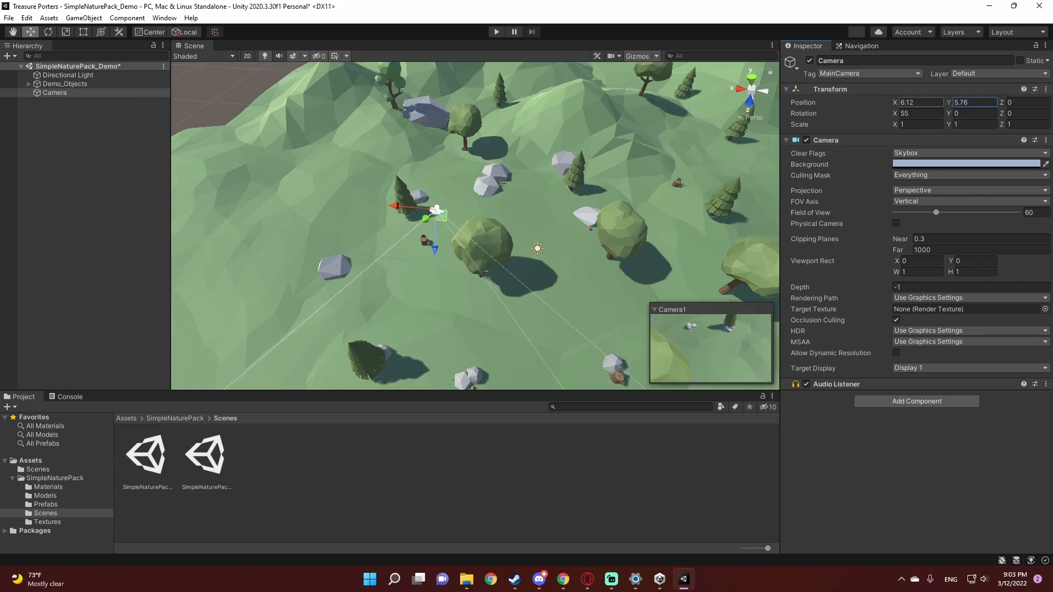
click(919, 102)
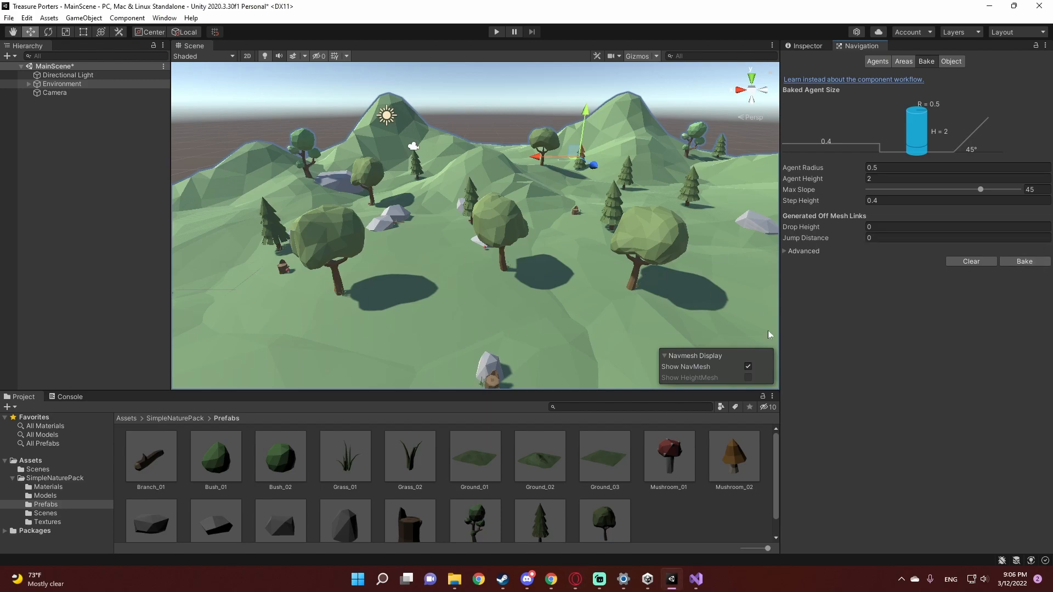
Test the knight on the baked navmesh in Play mode, then stop and reselect scene objects.
click(496, 31)
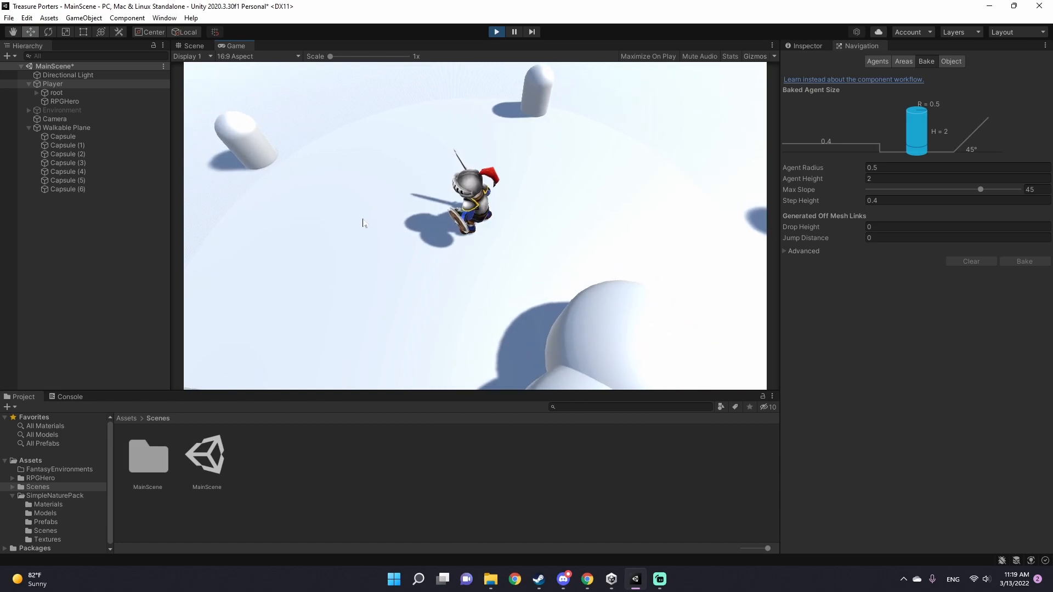
click(193, 45)
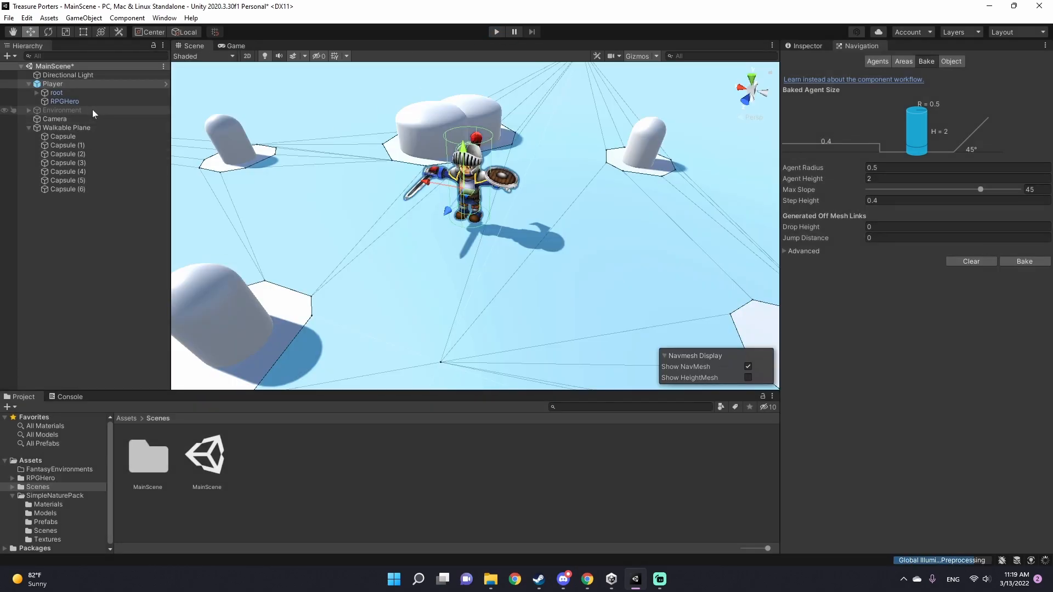
click(53, 84)
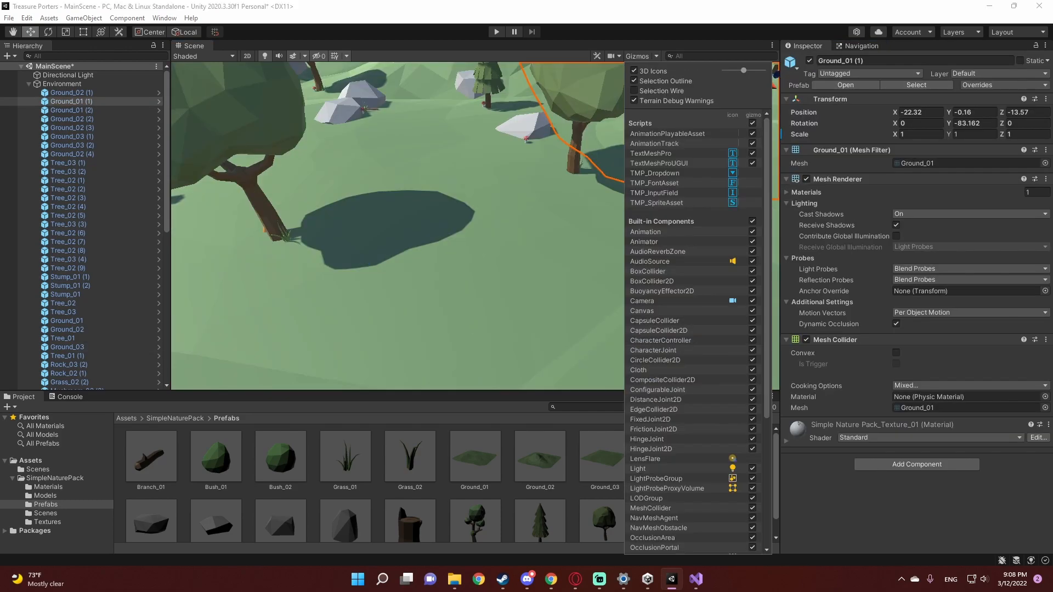
click(62, 83)
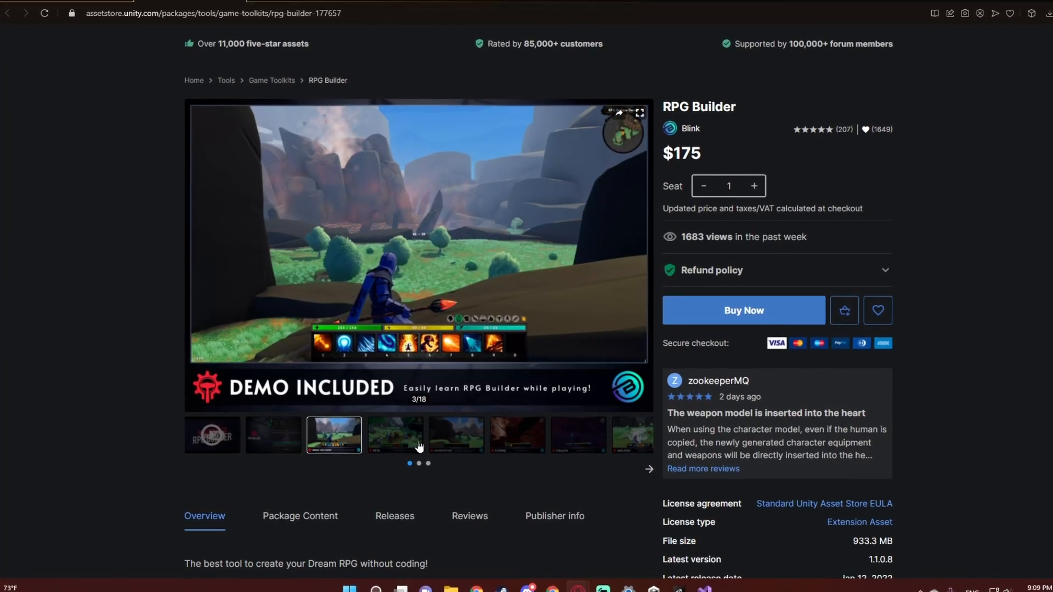
View the RPG Builder gallery previews: Pets, Flying and the next screenshot.
click(454, 433)
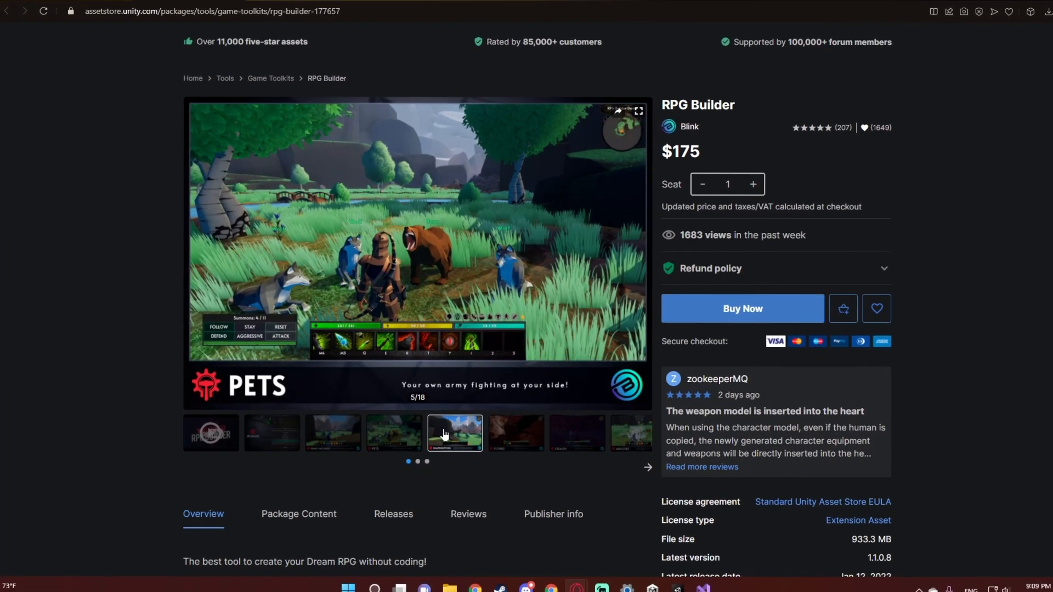
click(514, 435)
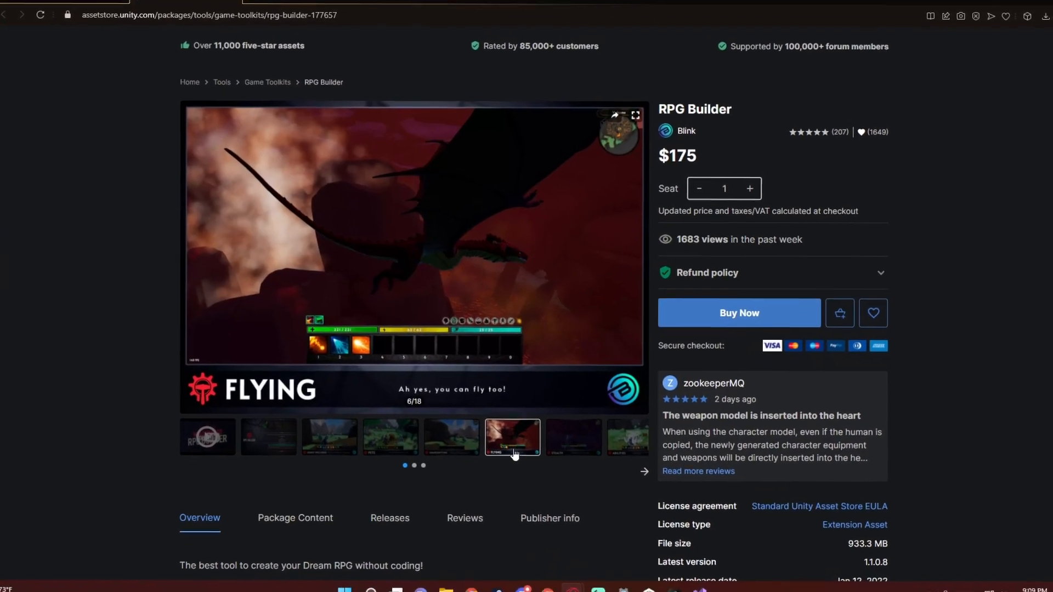
click(643, 471)
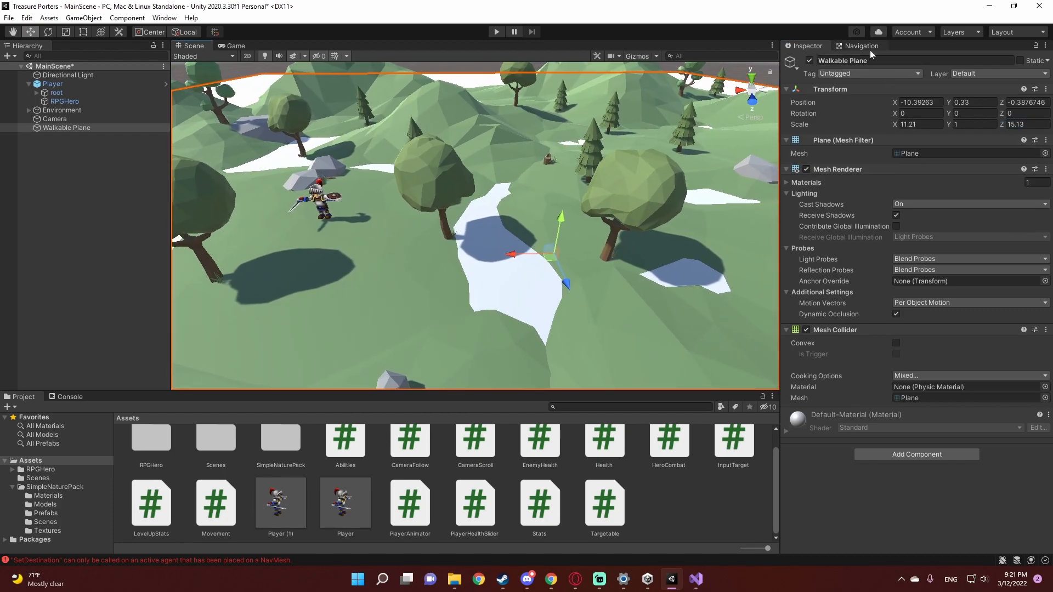
Open the CameraFollow C# script from Assets in Visual Studio.
click(862, 46)
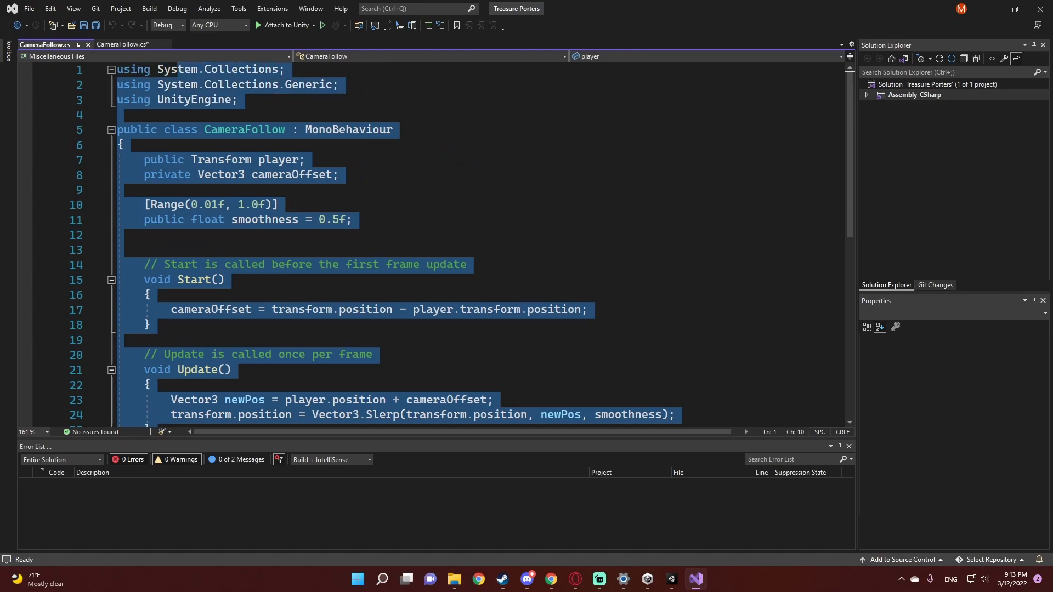
Review the CameraFollow offset and Slerp smoothing code.
scroll(down, 3)
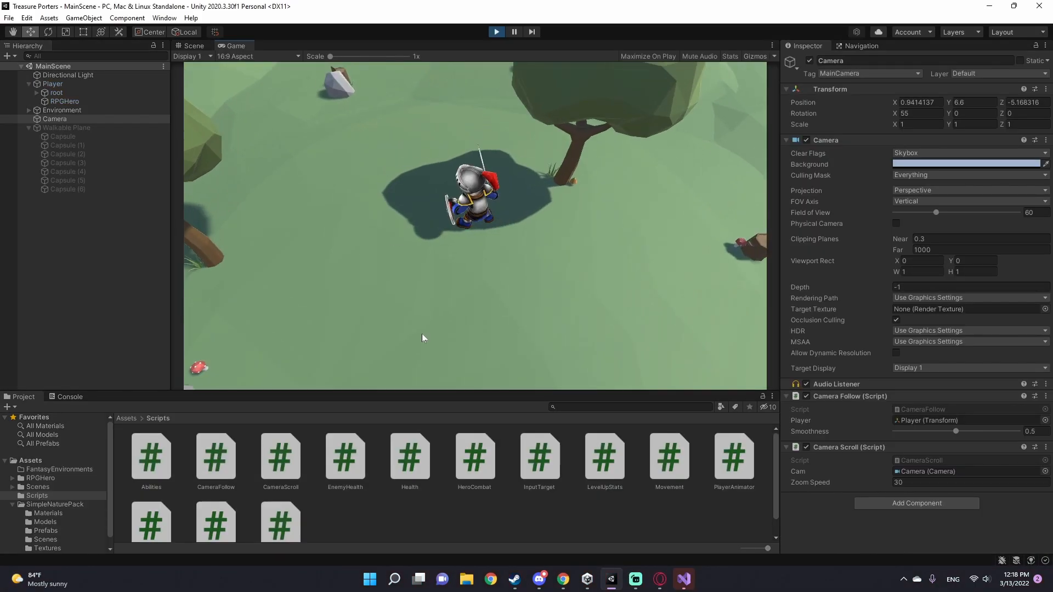
Stop Play mode and inspect the SwordAndShield Speed blend tree and its Entry node.
click(193, 46)
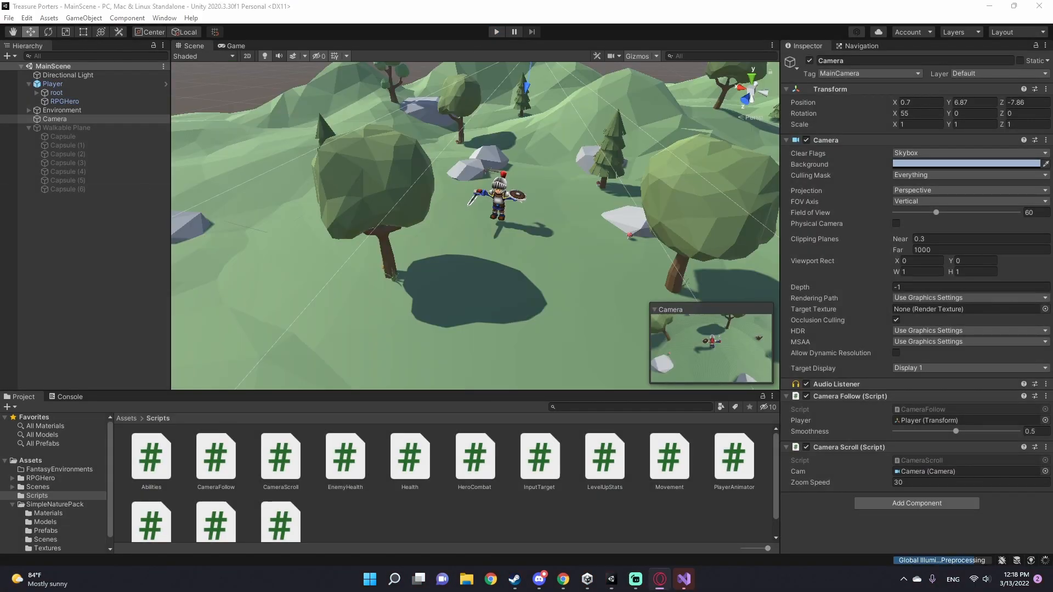
click(65, 101)
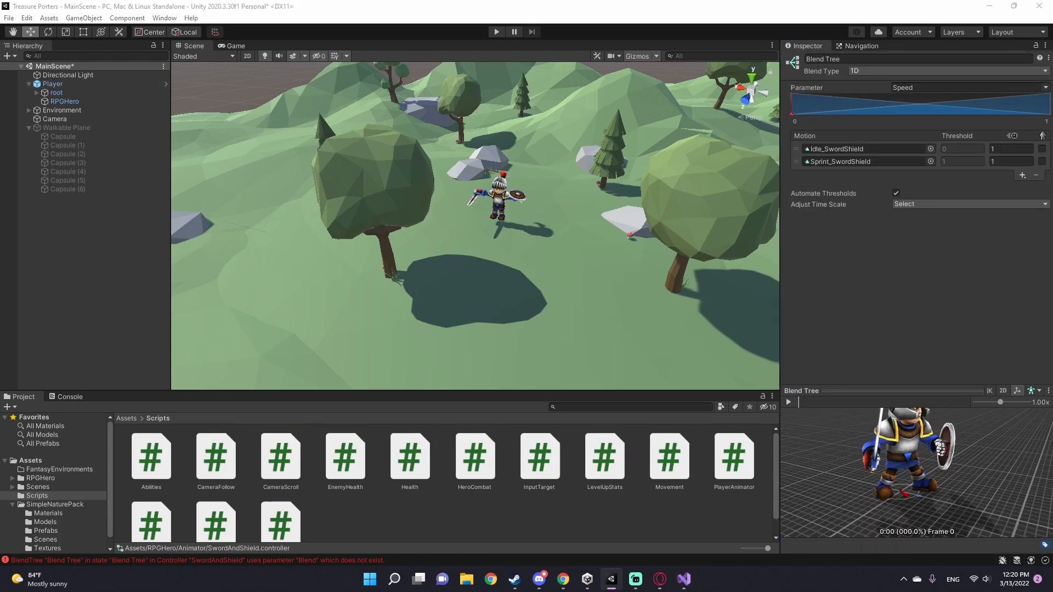
click(496, 32)
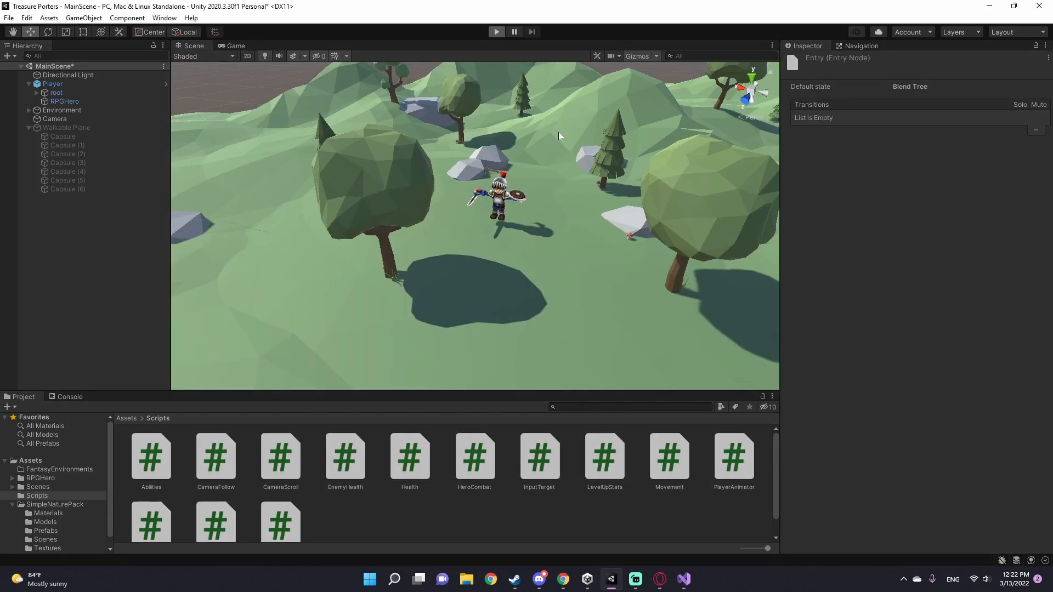
Run the game with the knight targeting BlueBoarPBR and review the boar's enemy components.
click(236, 46)
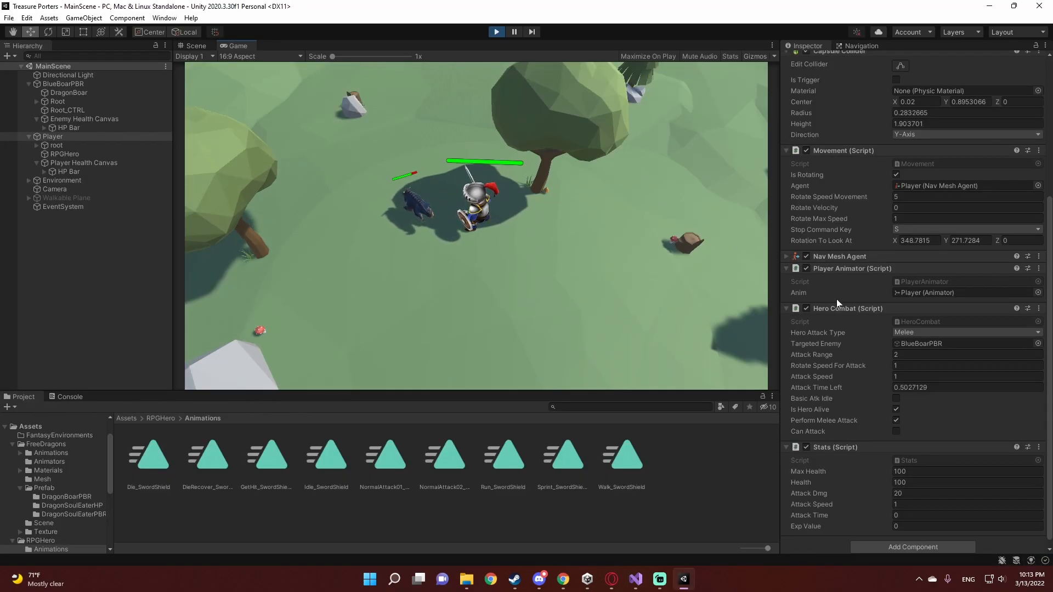
click(967, 504)
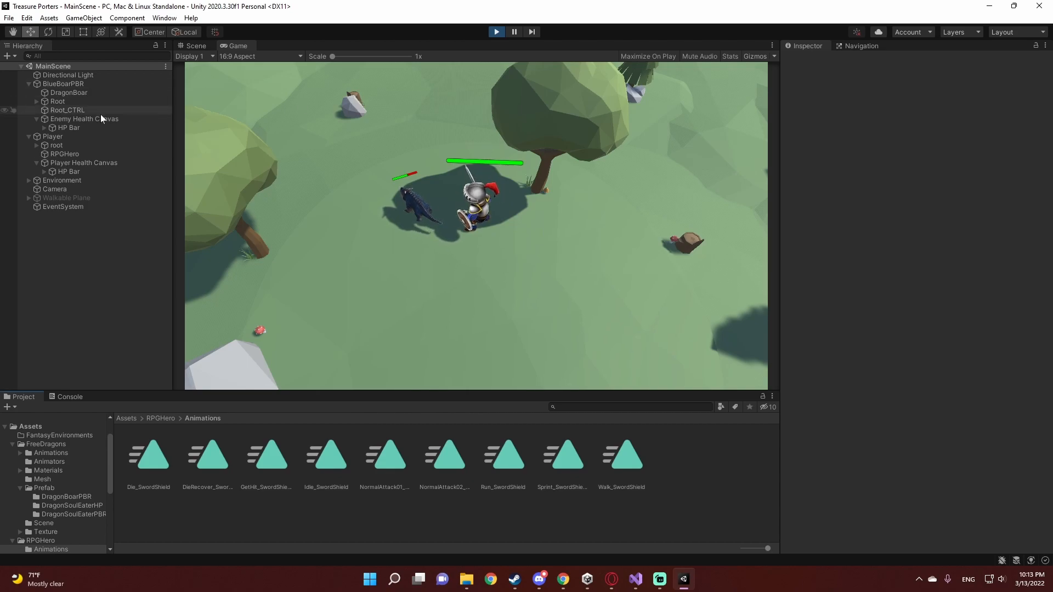
click(53, 136)
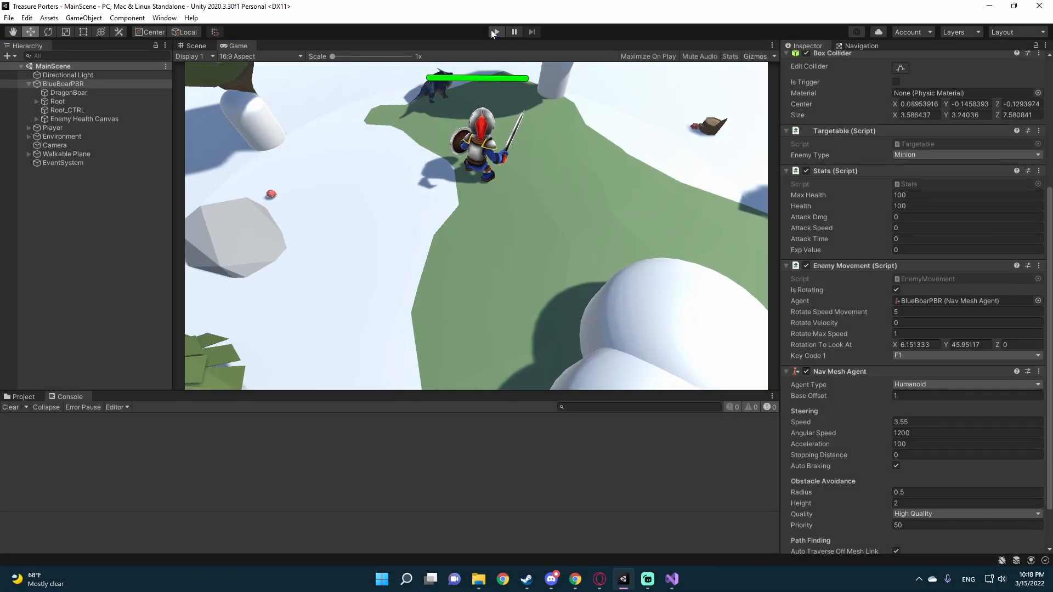
Stop Play mode and set a boar Enemy Movement value to 2.5.
click(496, 32)
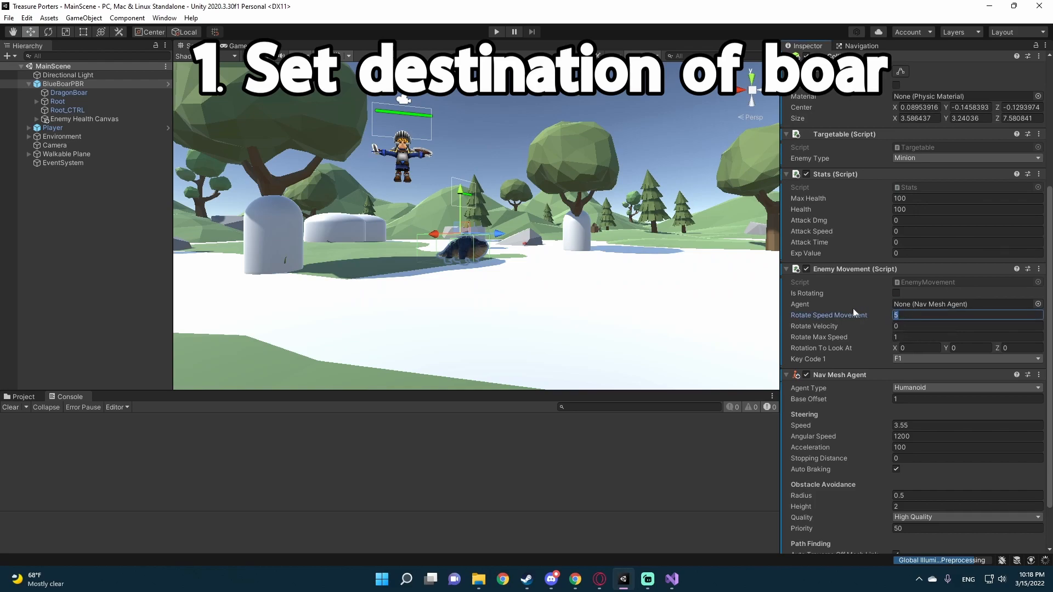
text(2.5)
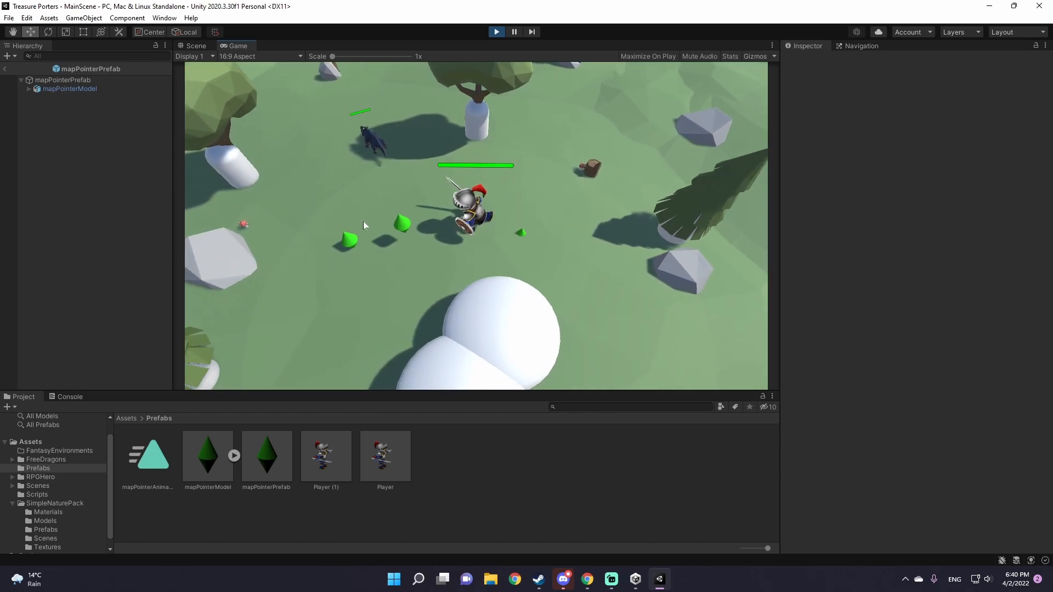
Send the knight to a spot on the ground near the boars.
click(69, 89)
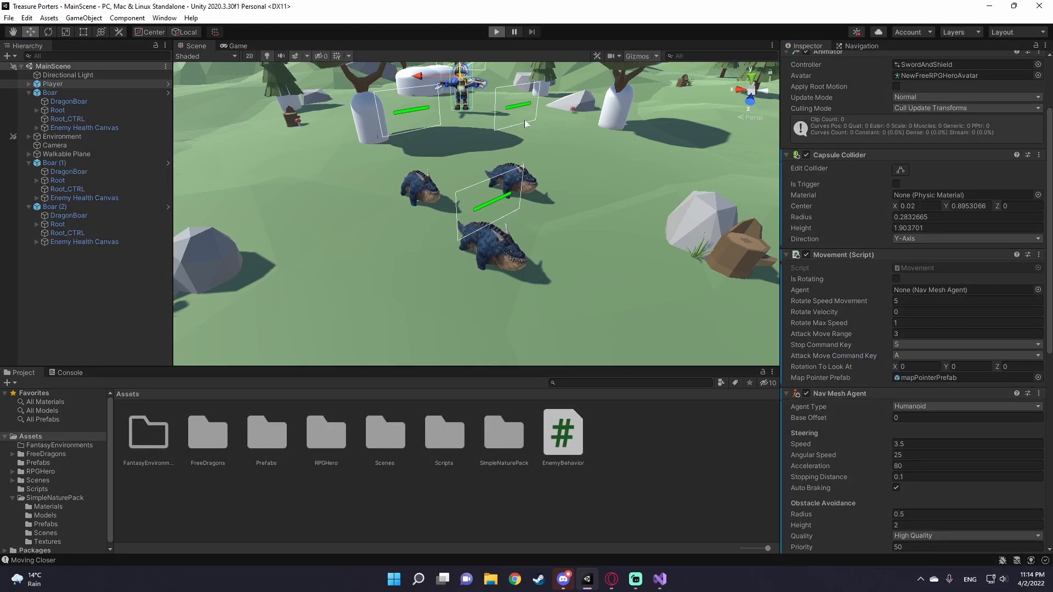
Stop Play mode before switching to the League of Legends footage.
click(495, 32)
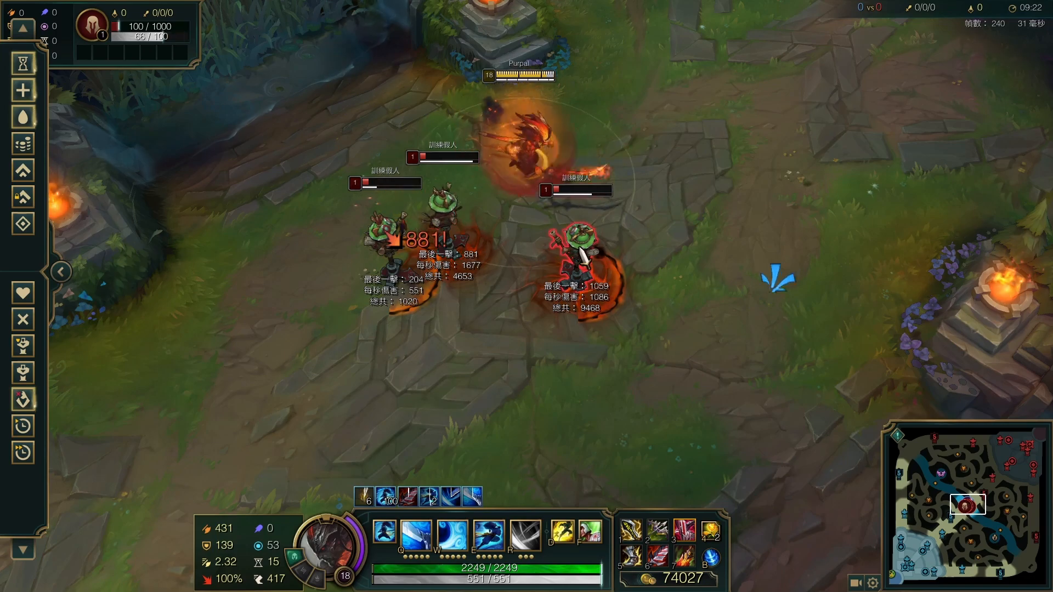
Issue stop (S) and attack-move (A) commands to the champion among the minions.
key(s)
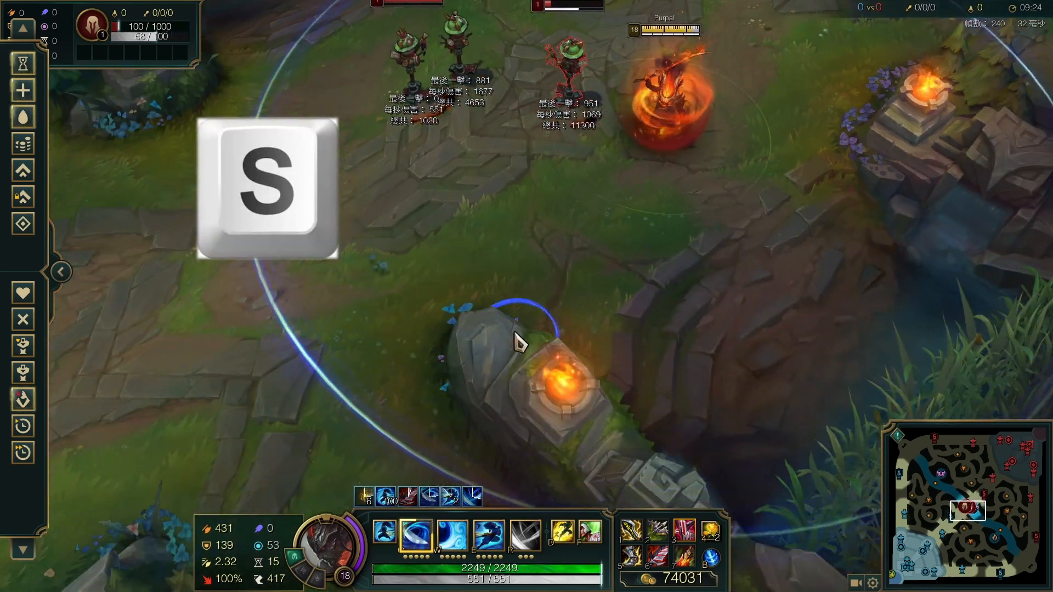
key(a)
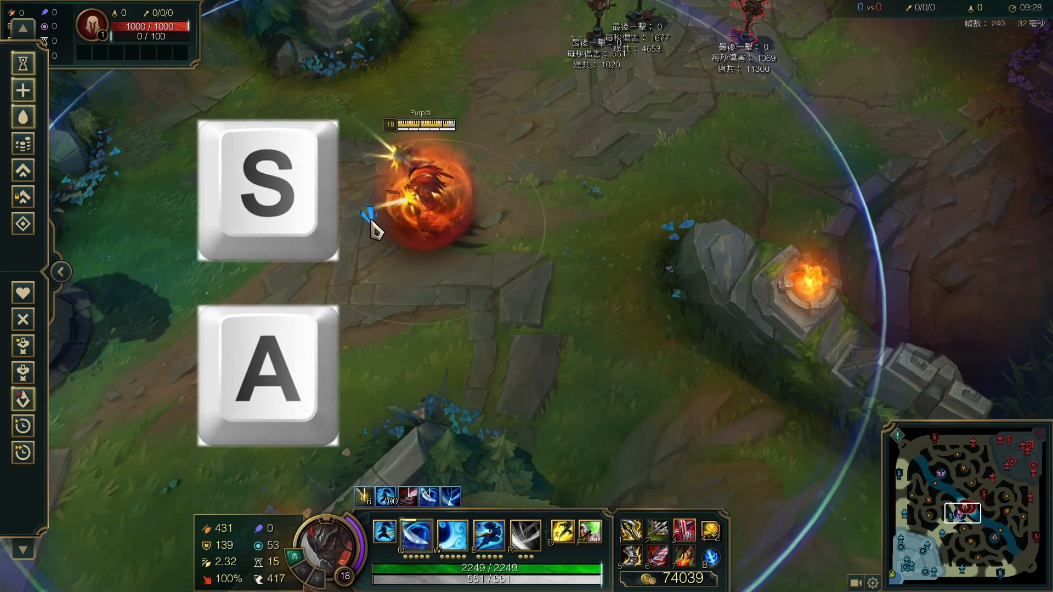
key(s)
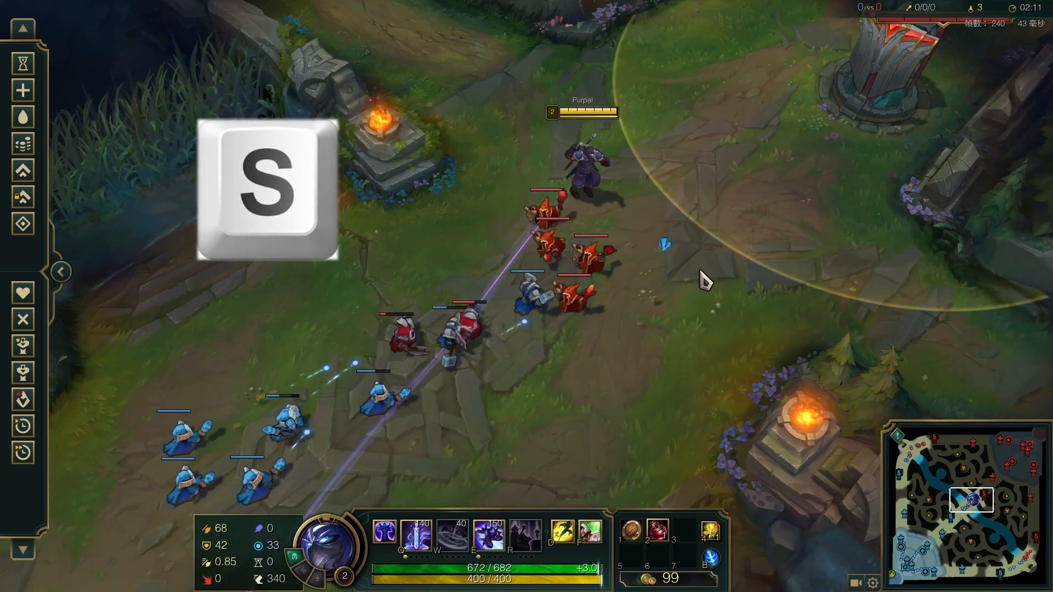
key(a)
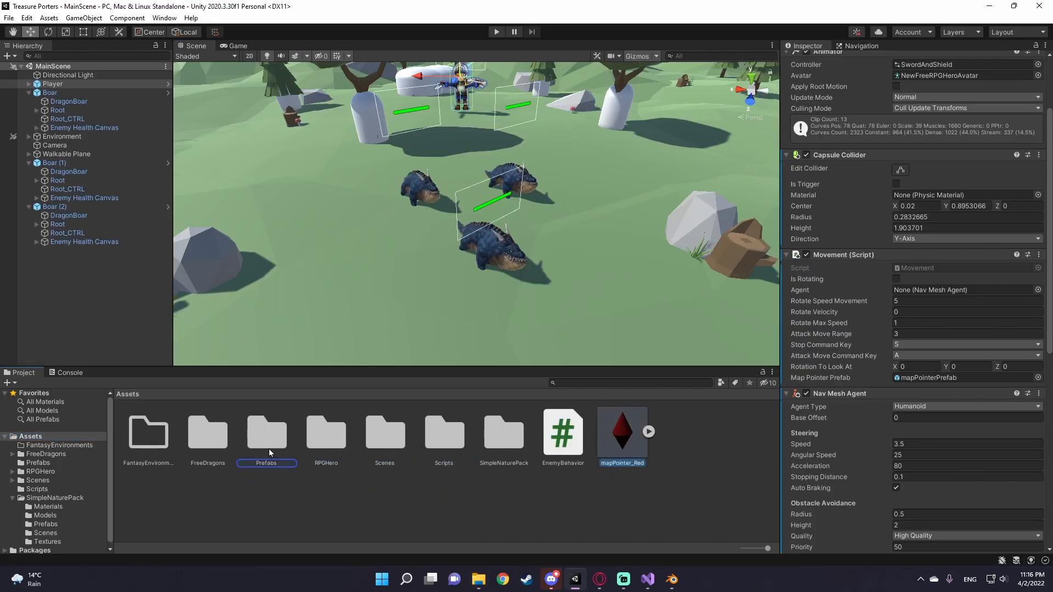
Select the EnemyBehavior script, drag it across, and switch windows to Visual Studio.
click(563, 430)
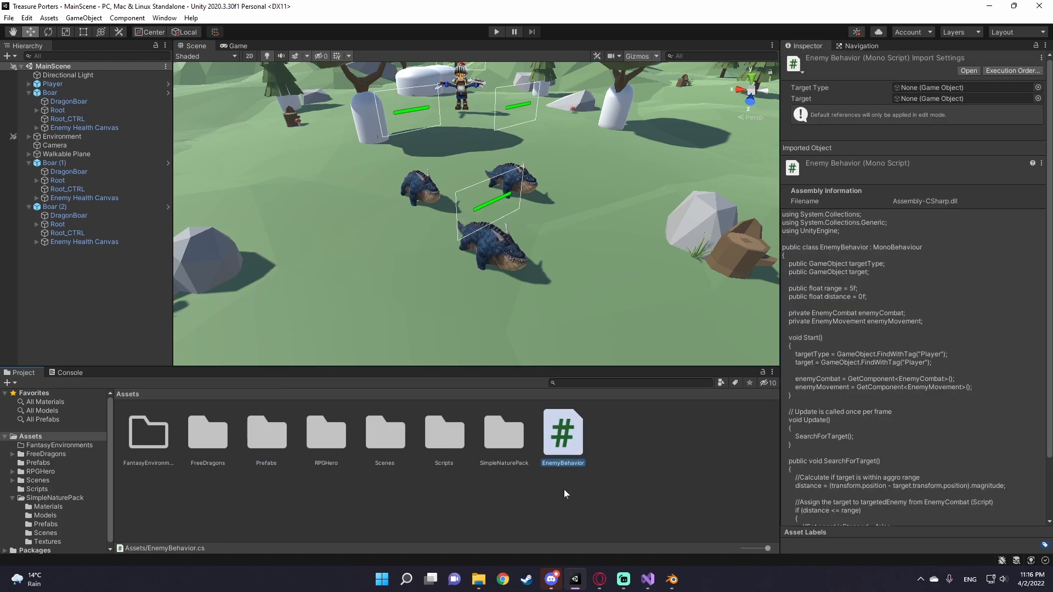
drag(563, 433, 265, 433)
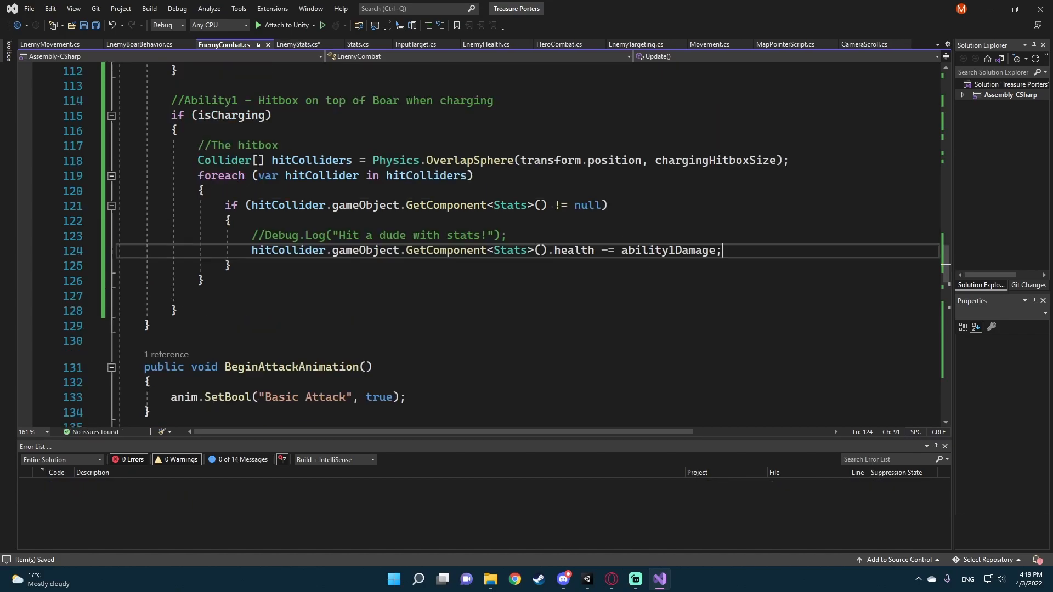
key(Win+Tab)
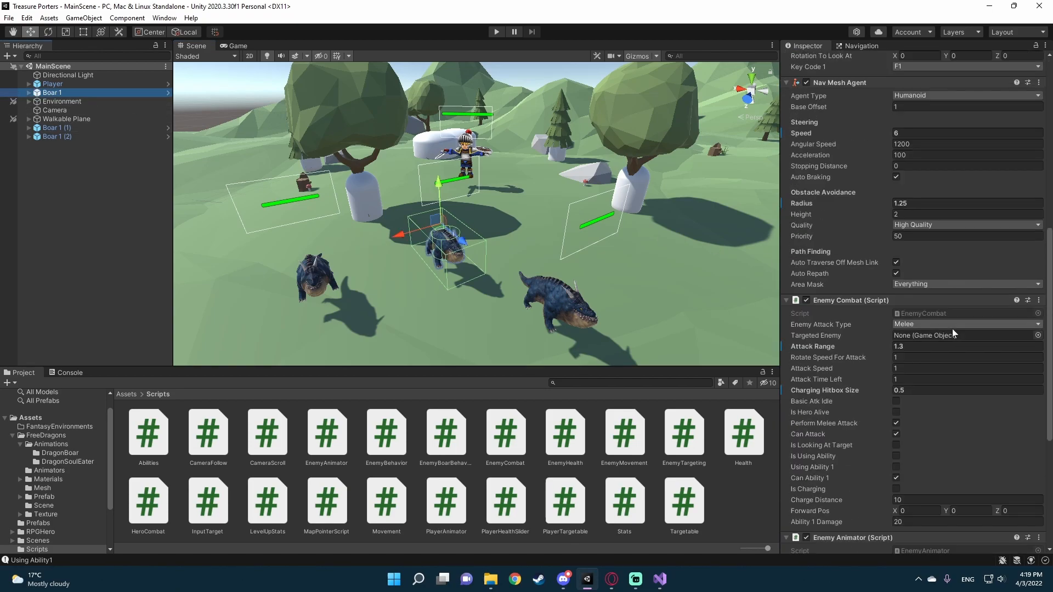
Place a mapPointerPrefab instance in the scene beside the boars.
click(967, 390)
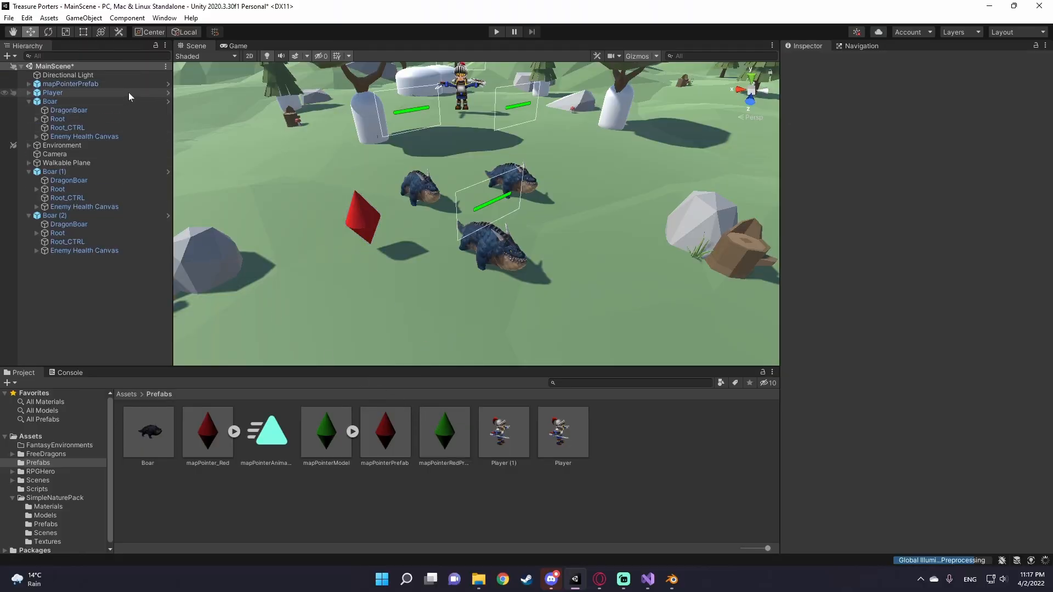
Select the placed mapPointerPrefab object and start Play mode.
click(70, 83)
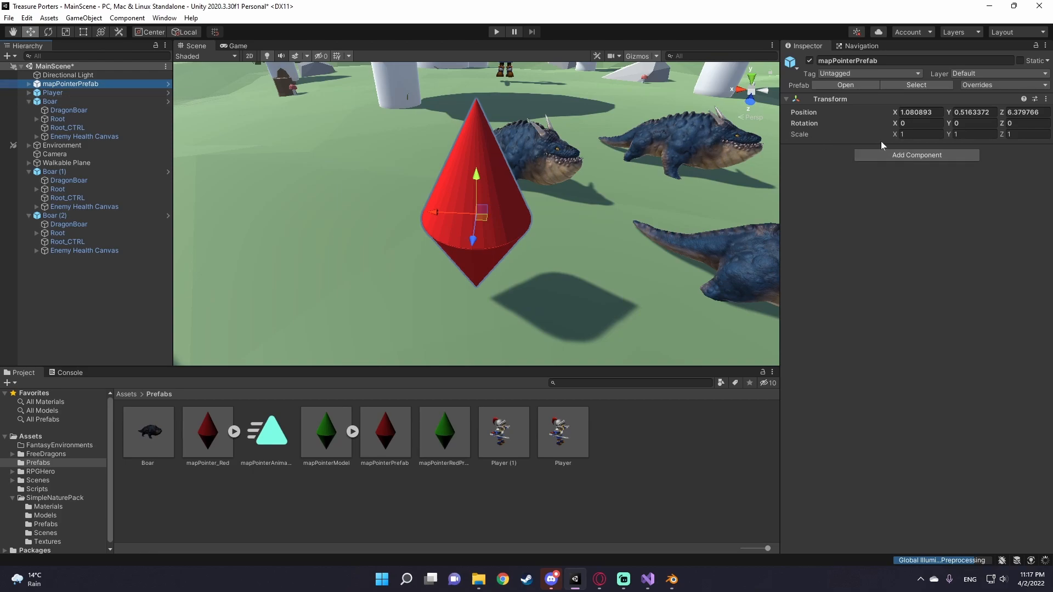
click(496, 31)
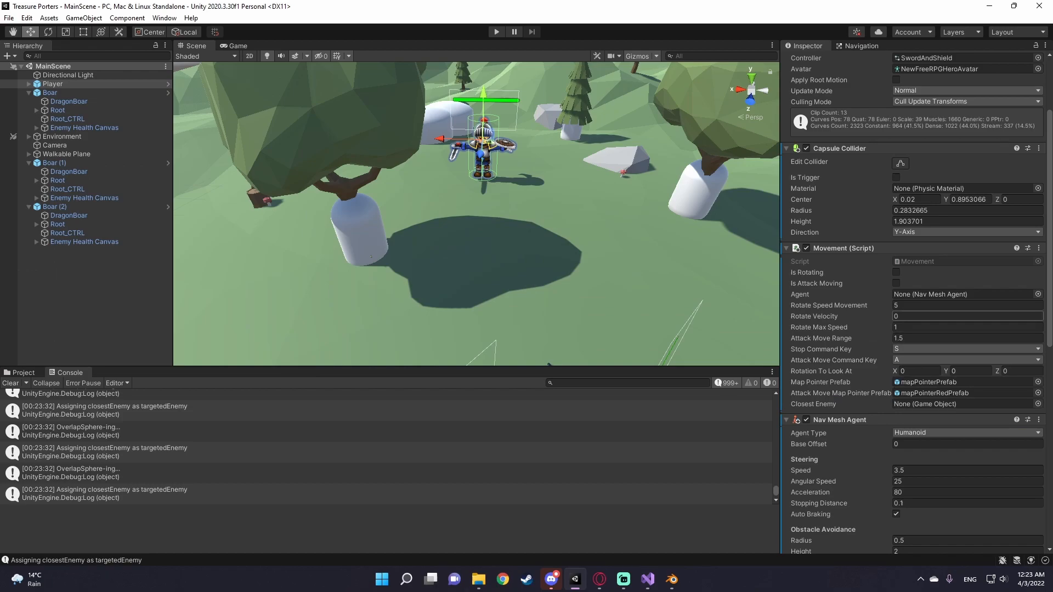
Scroll the Console to follow the EnemyMeleeAttack log messages.
scroll(down, 3)
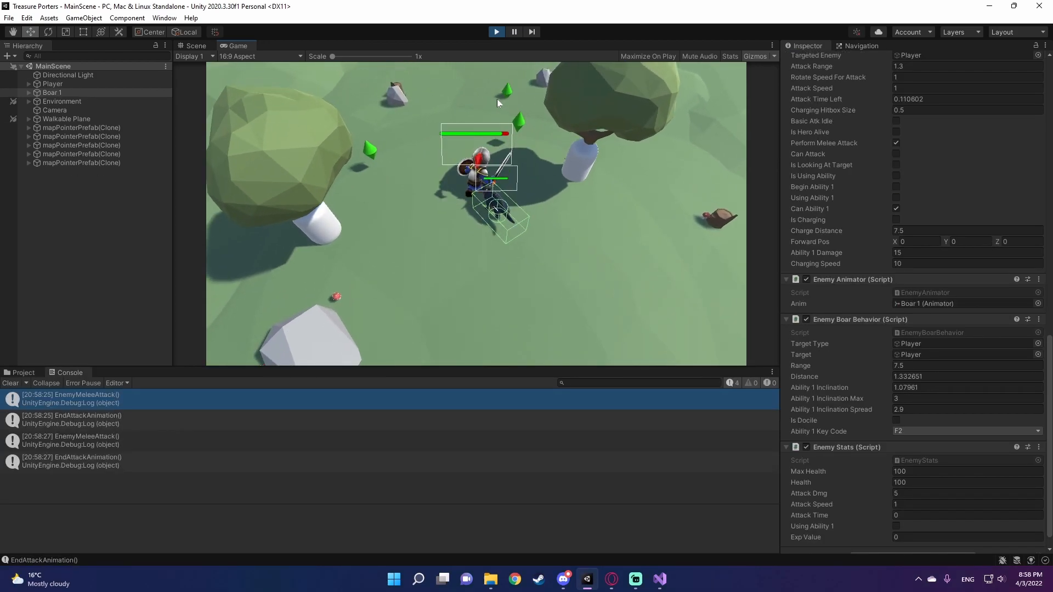
Play-test the boar chase, stop Play mode, and scroll to the Ability 1 cooldown settings.
click(648, 55)
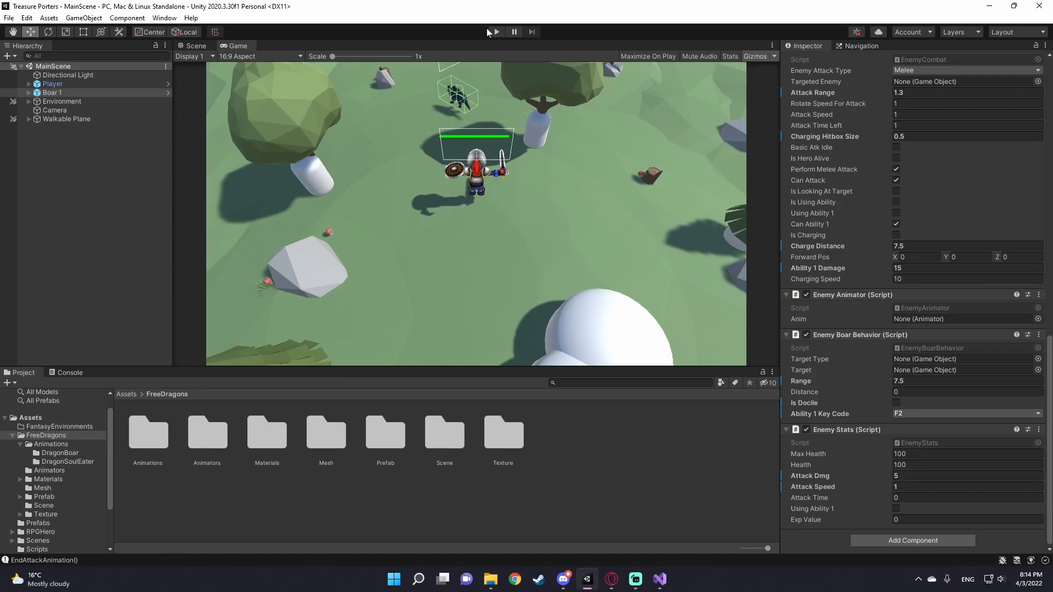
click(496, 31)
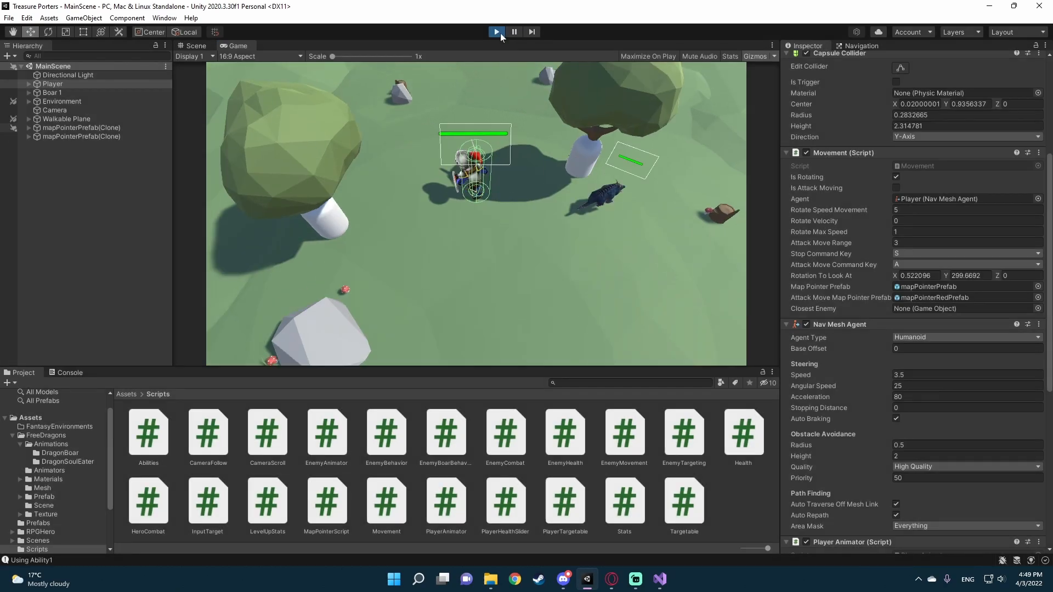
click(496, 32)
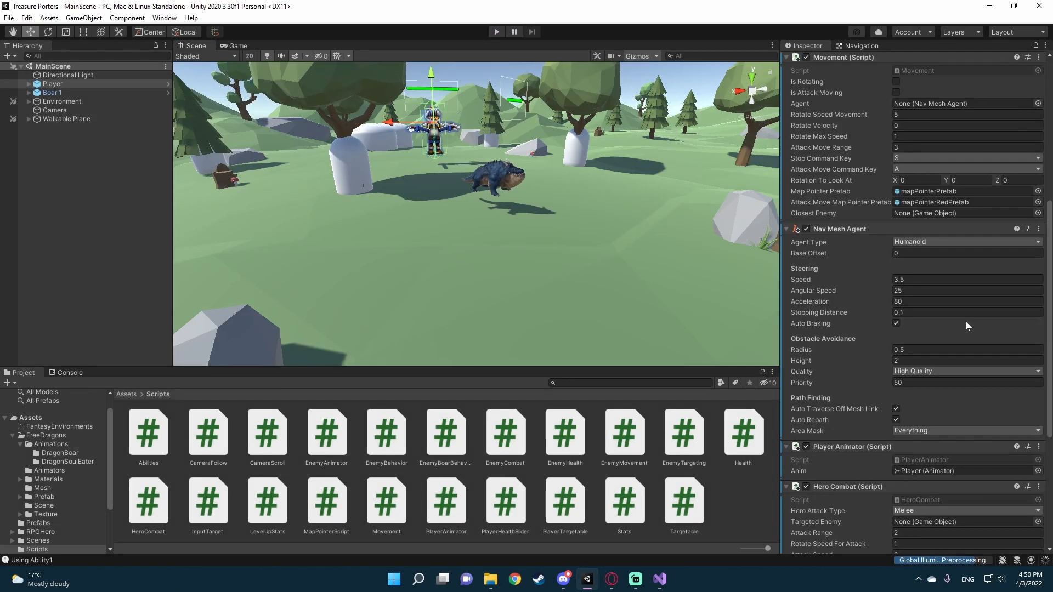
scroll(down, 3)
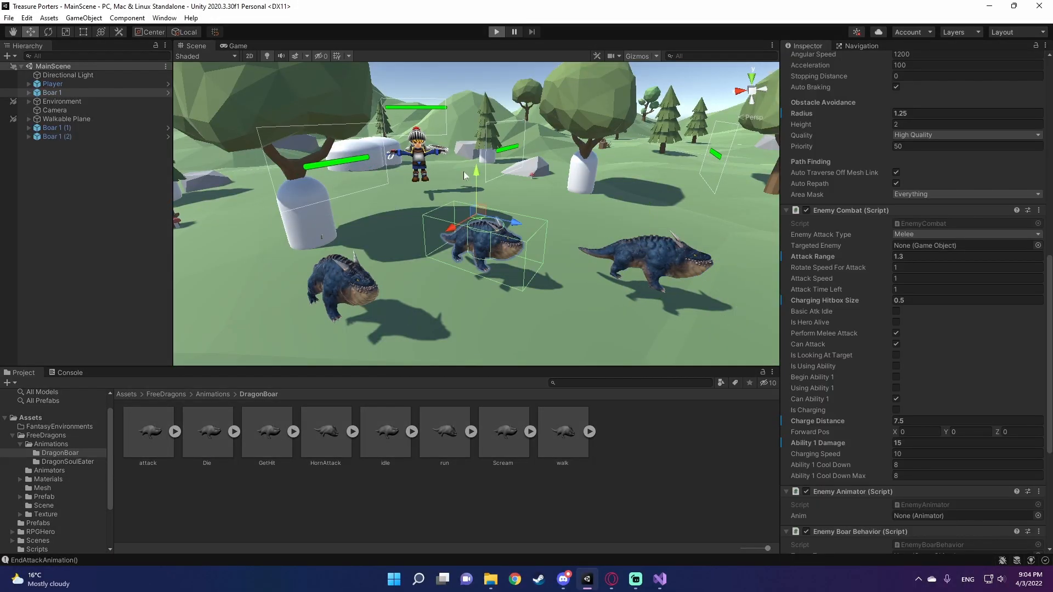
Toggle Play mode before switching over to Blender.
click(496, 32)
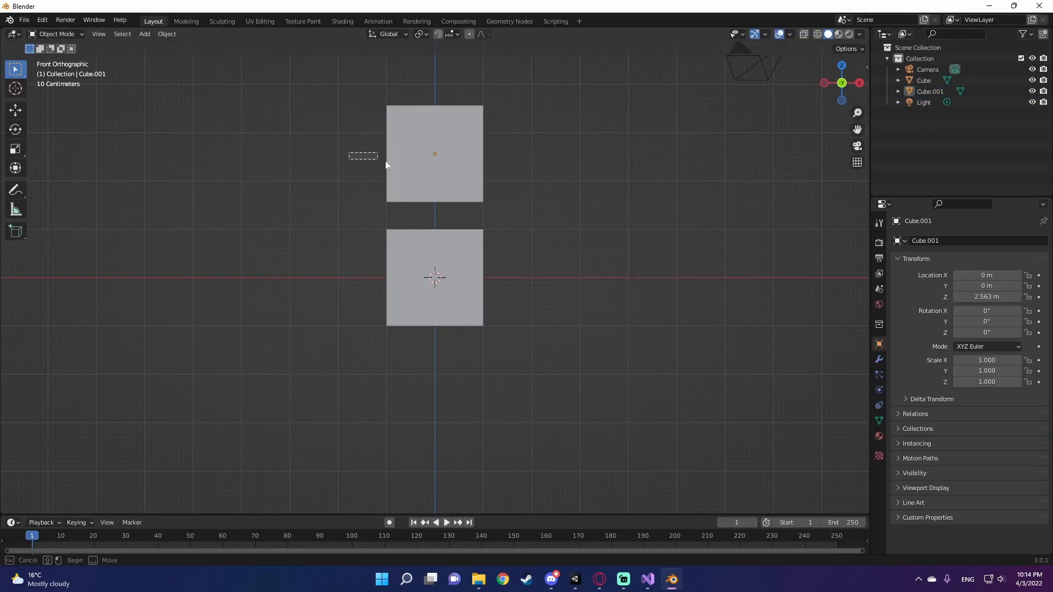
Switch from Blender back to the Unity Editor window.
click(342, 21)
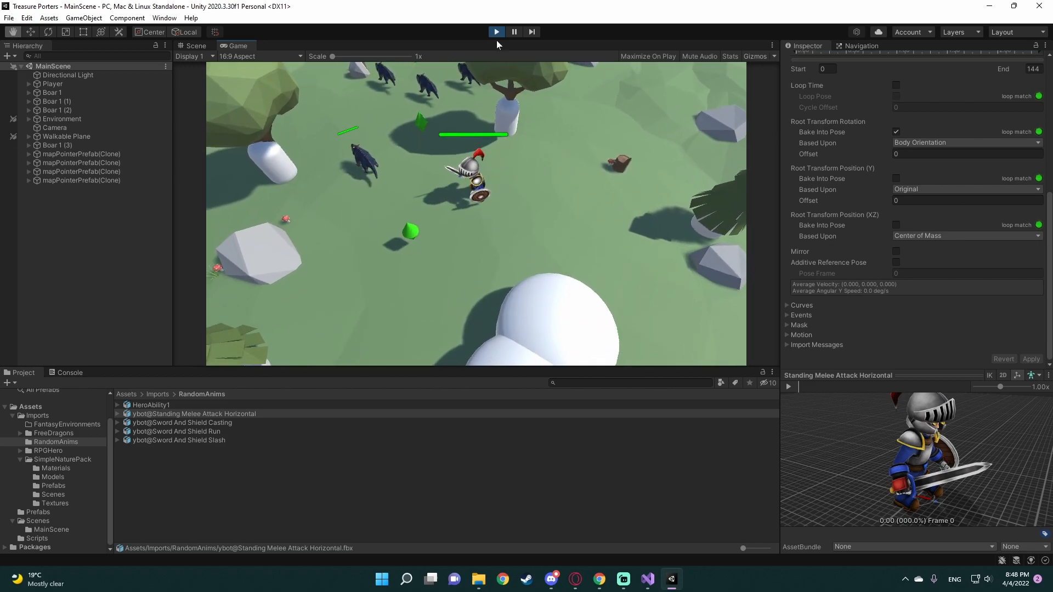
Alt-tab back into Unity with the game still running.
key(alt+tab)
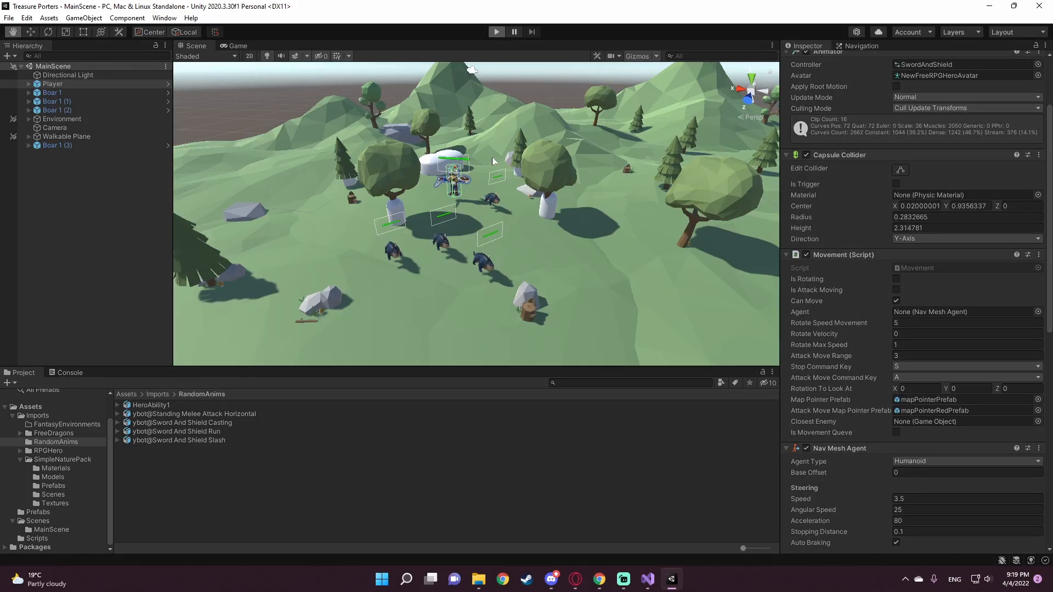
Exit Play mode to view the knight and four boars on the terrain.
click(495, 32)
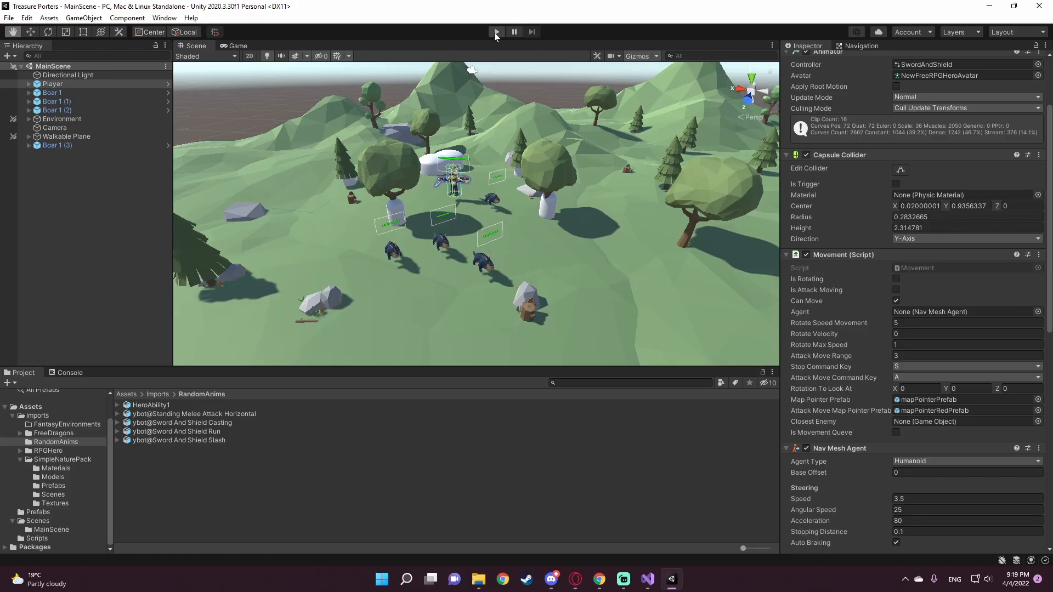
Start the game and order the knight to a ground spot with a green map pointer.
click(496, 32)
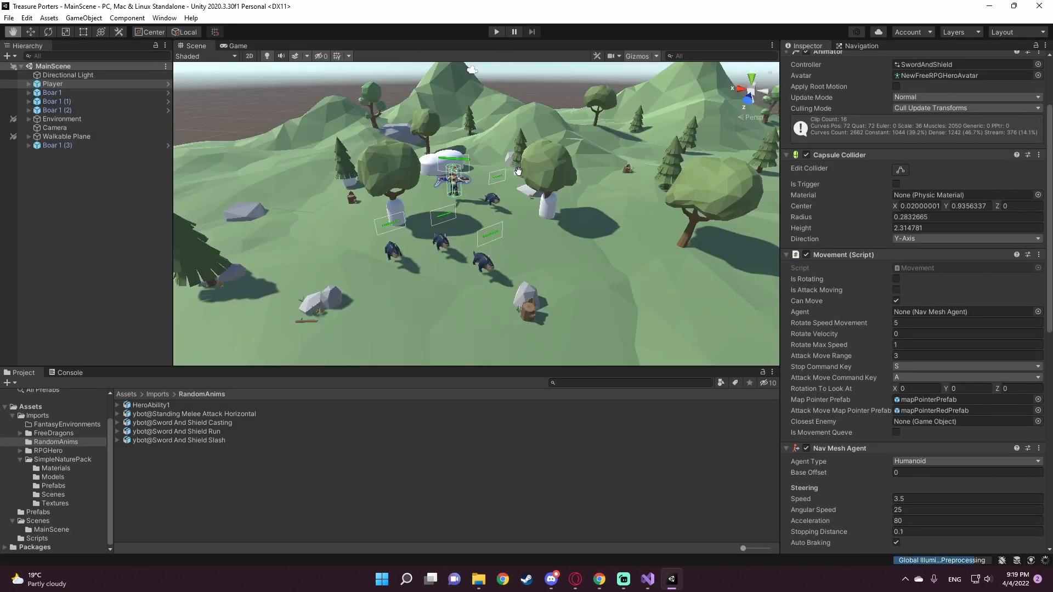
click(496, 32)
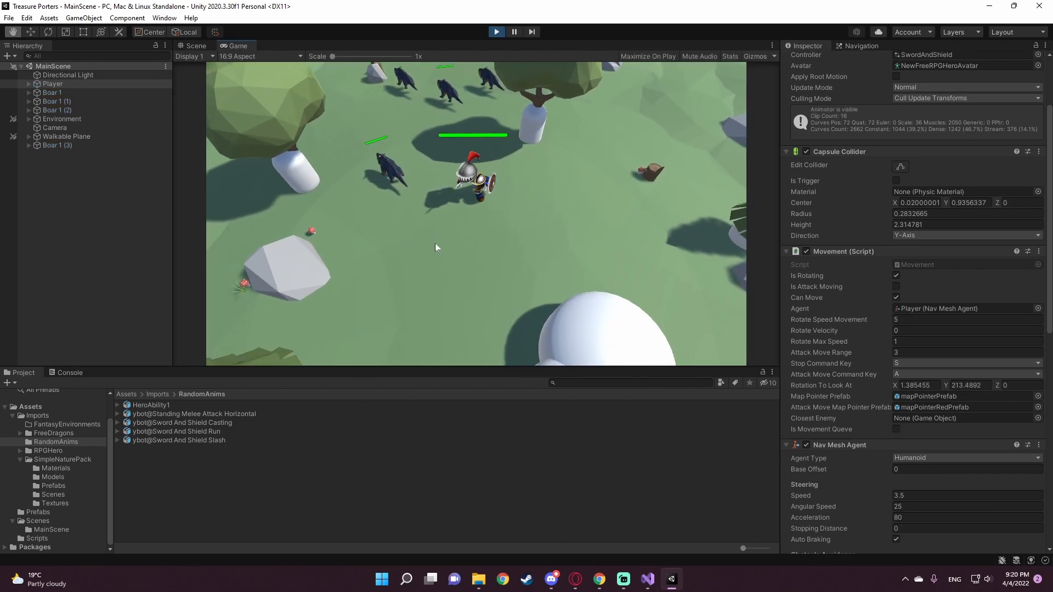
click(417, 279)
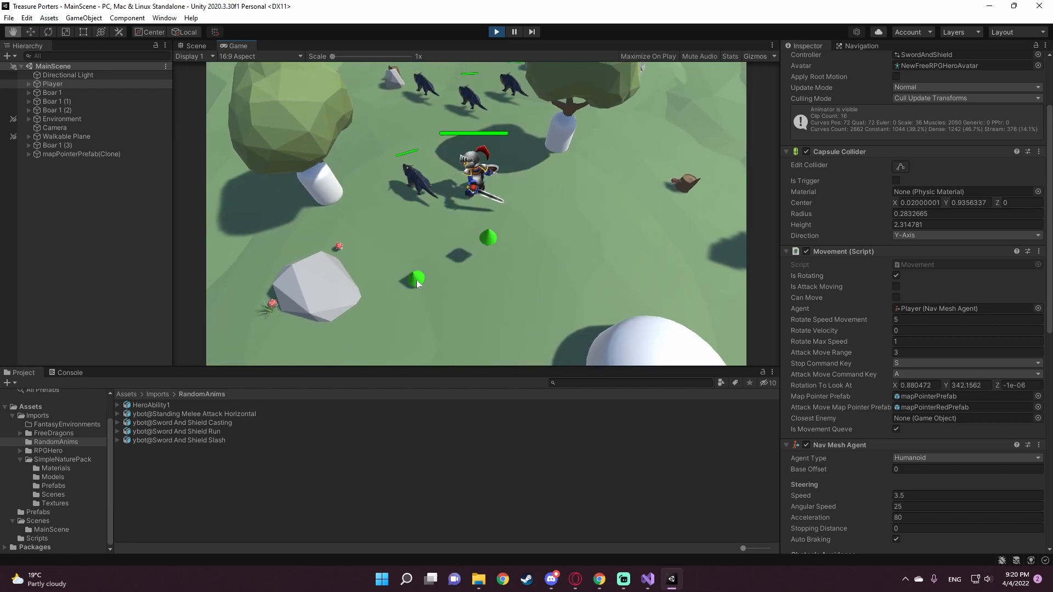